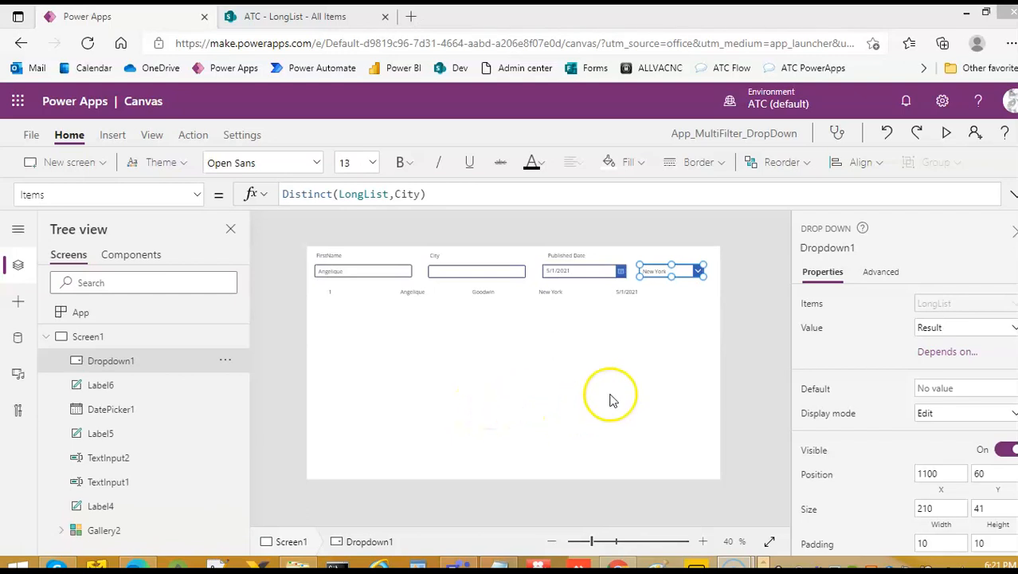
pyautogui.moveTo(881, 60)
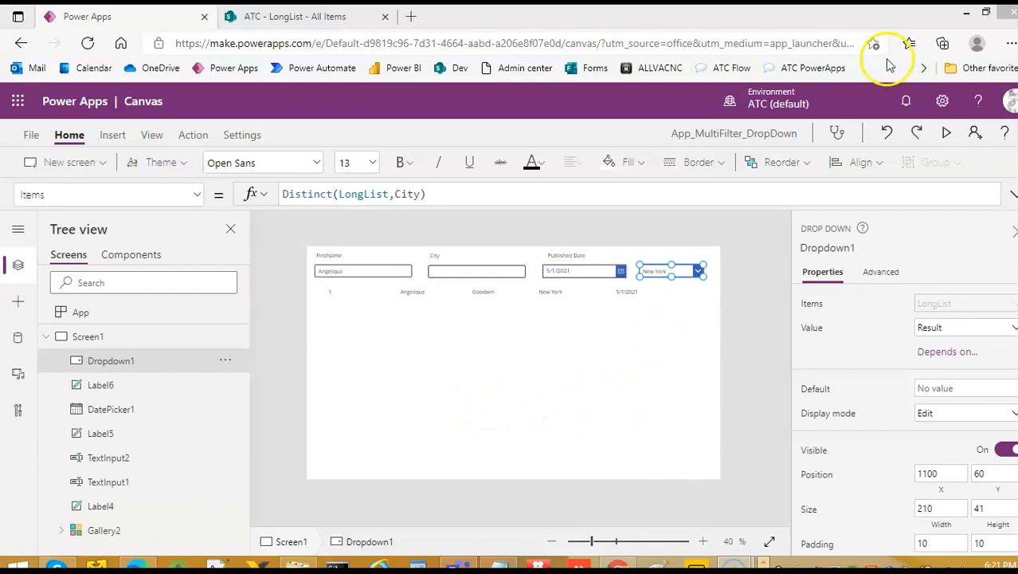
pyautogui.moveTo(946, 135)
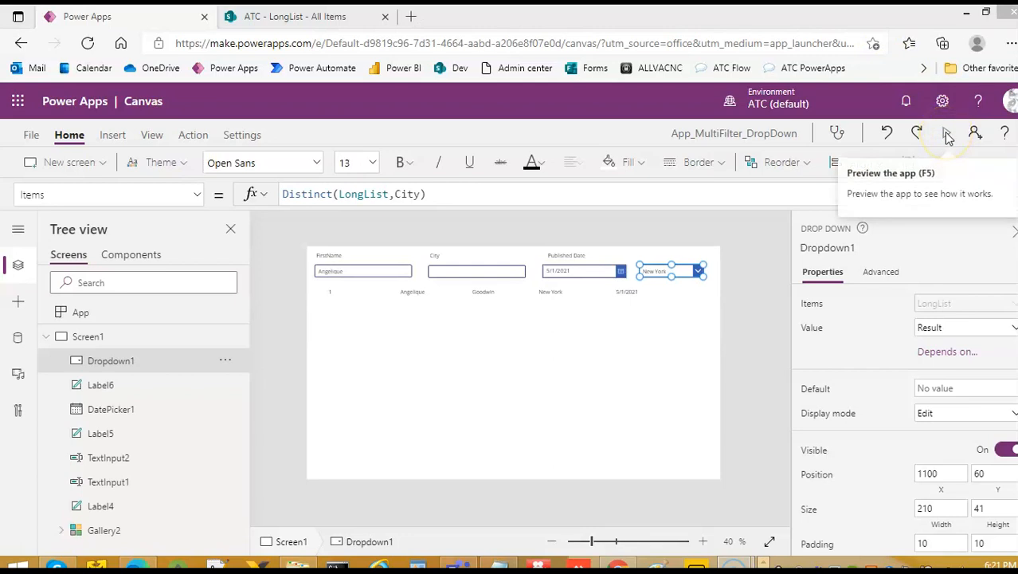
# Step: Preview the app, pick 5/2/2021 in the published-date picker, then return to editing
pyautogui.click(946, 137)
pyautogui.write('A')
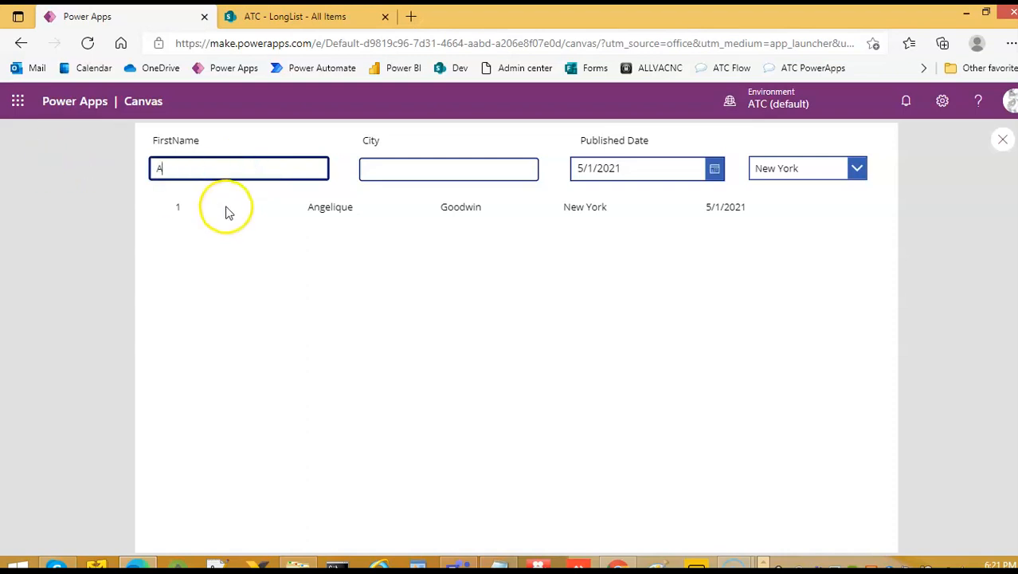
pyautogui.click(713, 169)
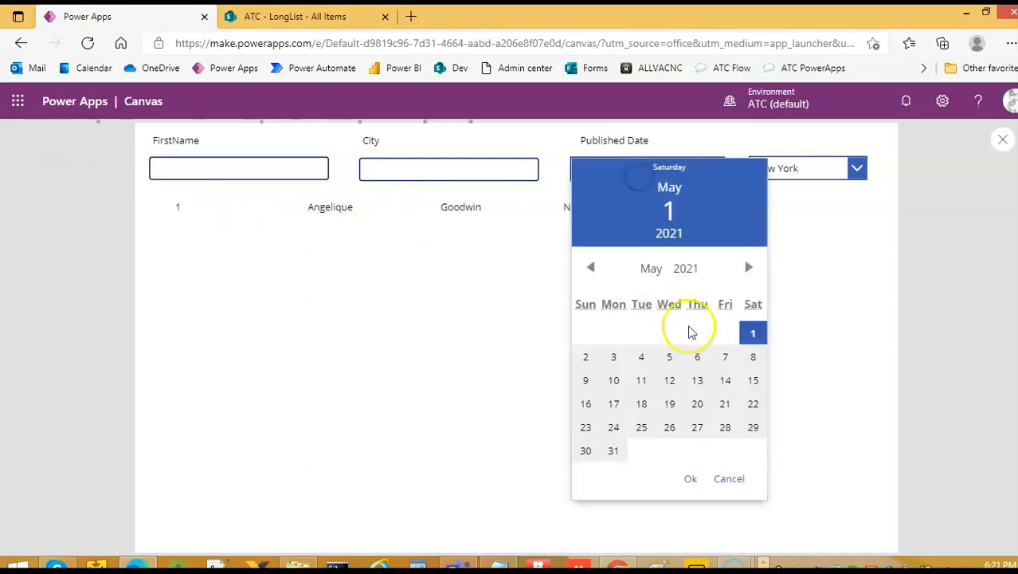
pyautogui.click(585, 357)
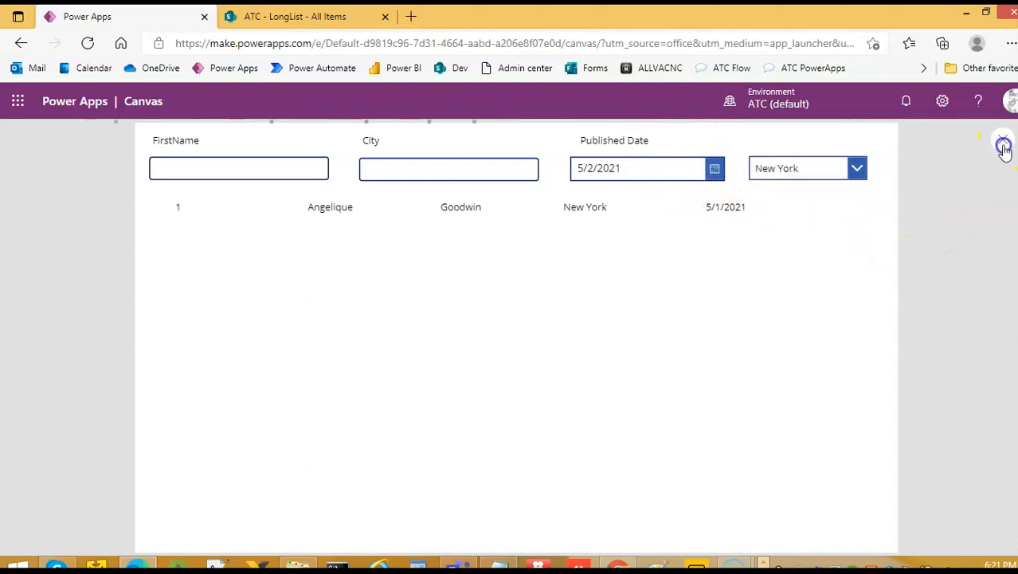
pyautogui.click(1000, 147)
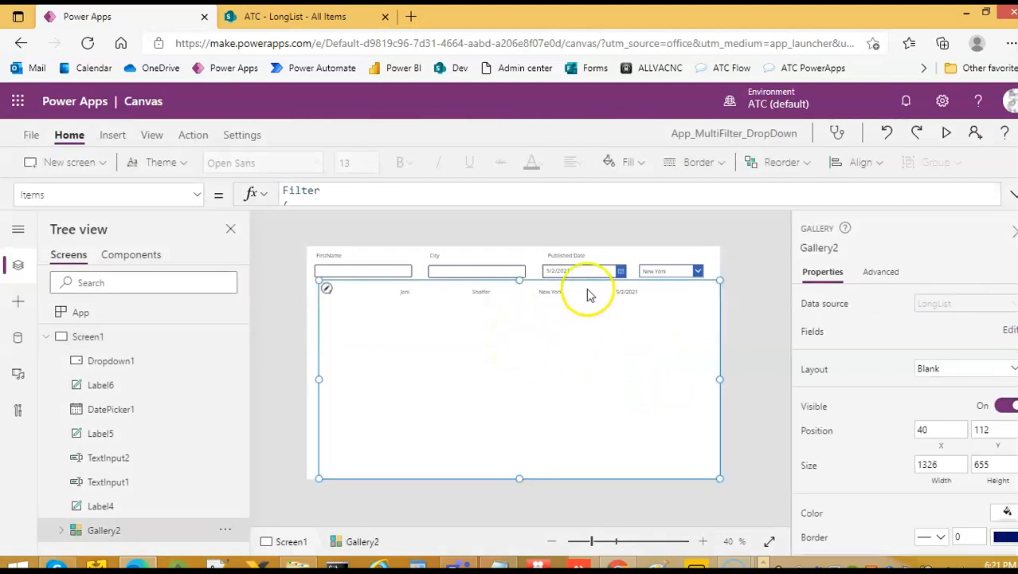
# Step: Select Screen1 and show its empty OnVisible property
pyautogui.click(666, 270)
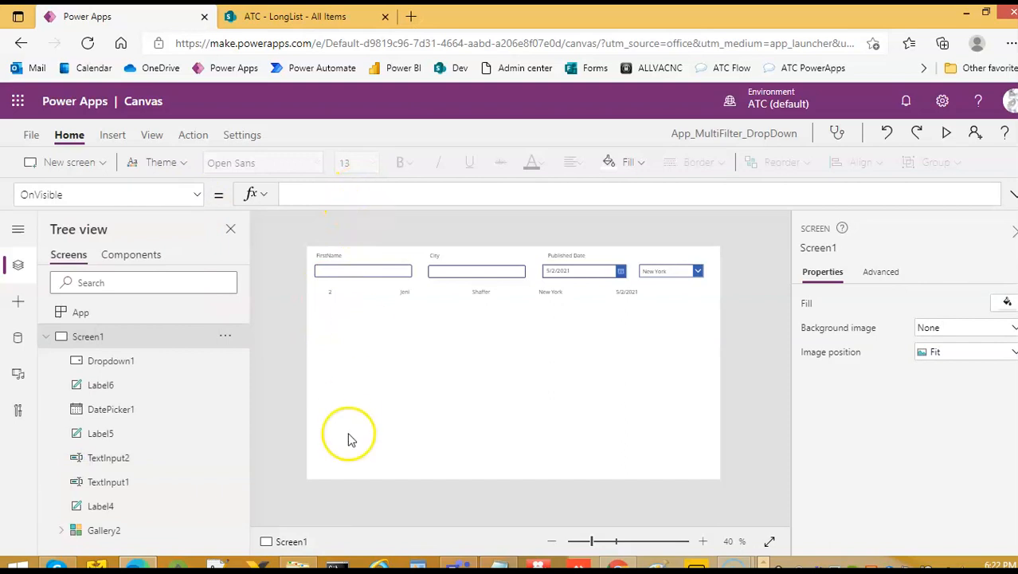
# Step: Enter ClearCollect(collAllCities, {Result: "All"}) in OnVisible
pyautogui.write('C')
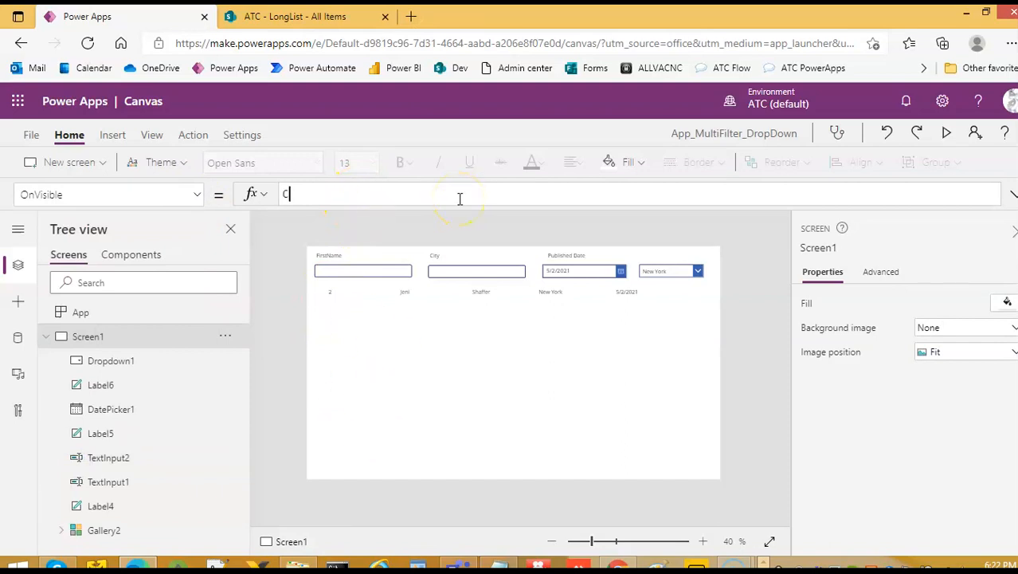
pyautogui.write('learCollect')
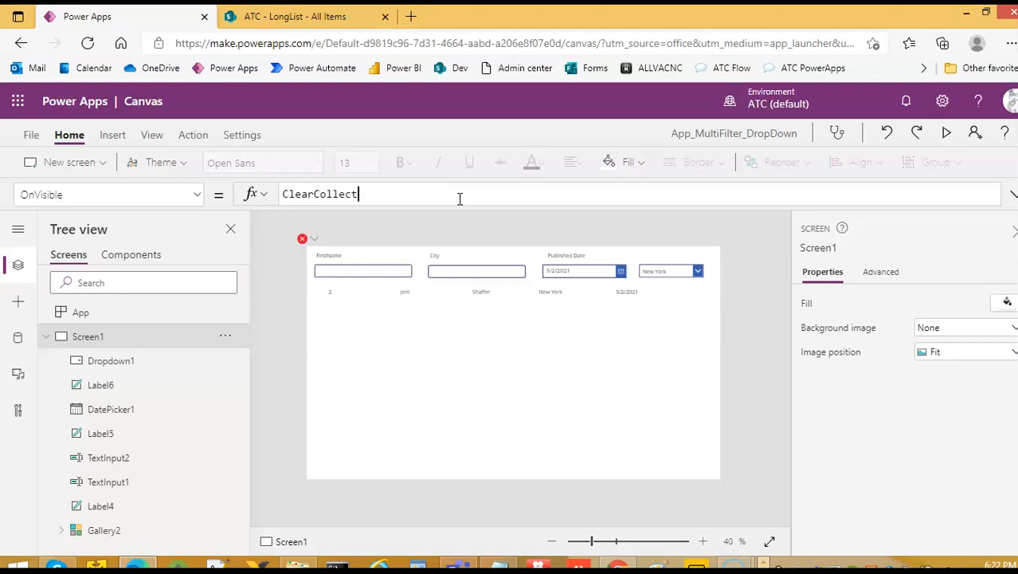
pyautogui.write('(collAllCities')
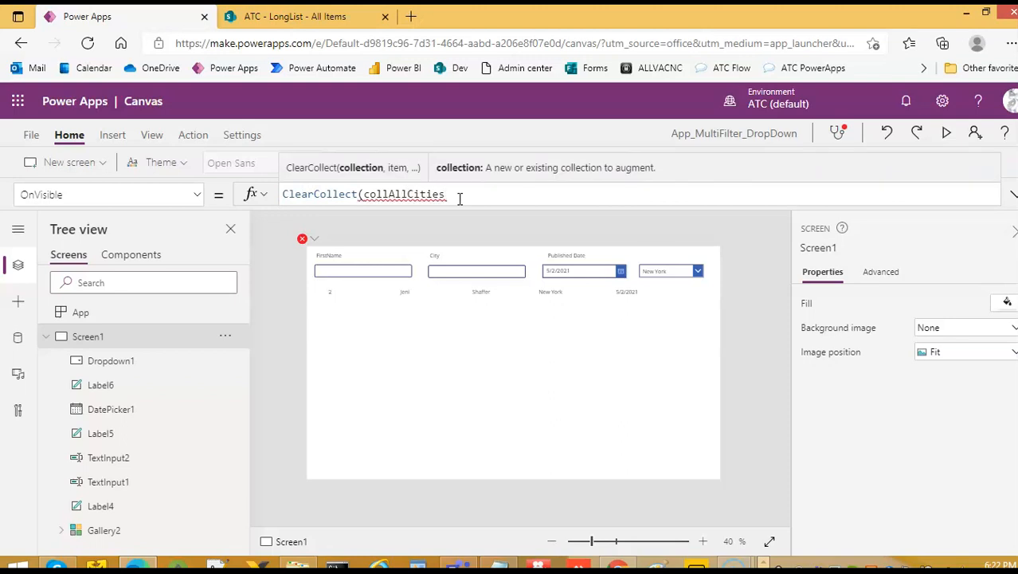
pyautogui.write(', {')
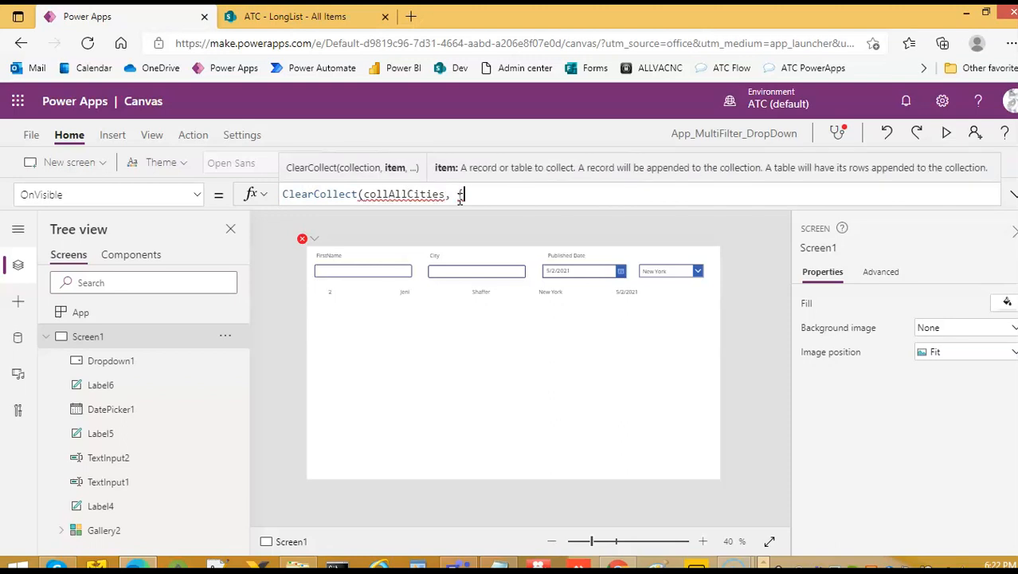
pyautogui.write('});')
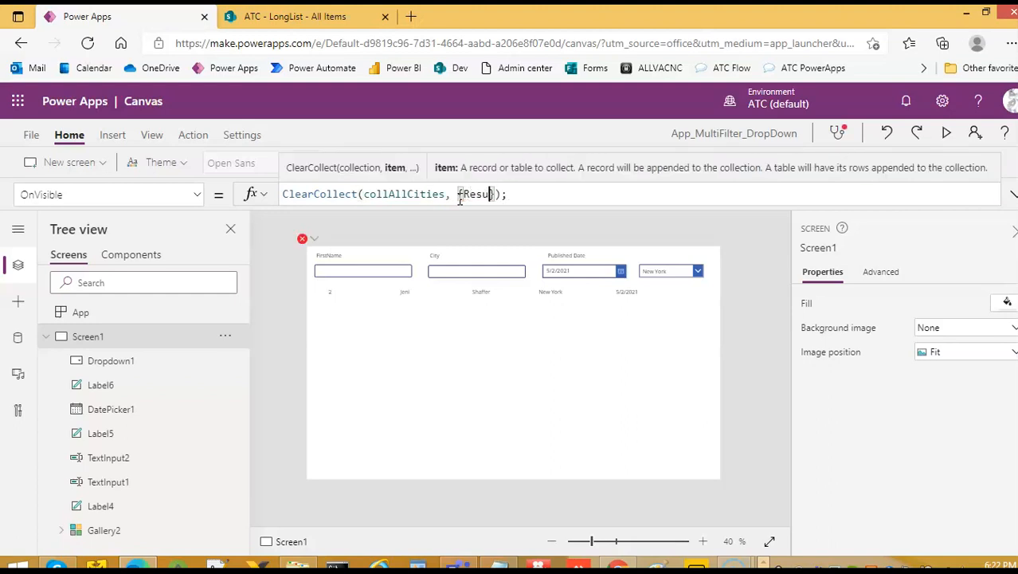
pyautogui.write(':')
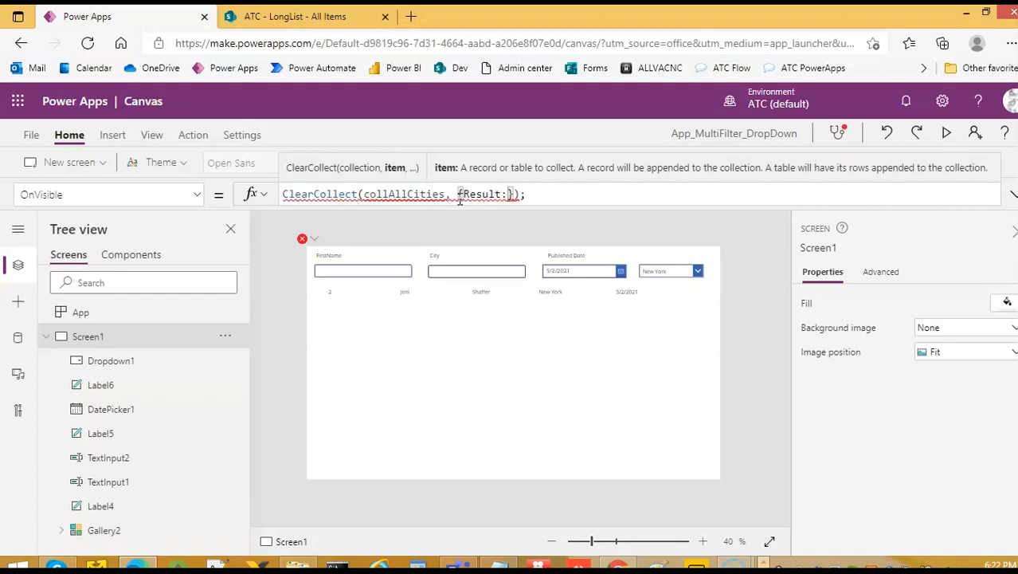
pyautogui.write('""')
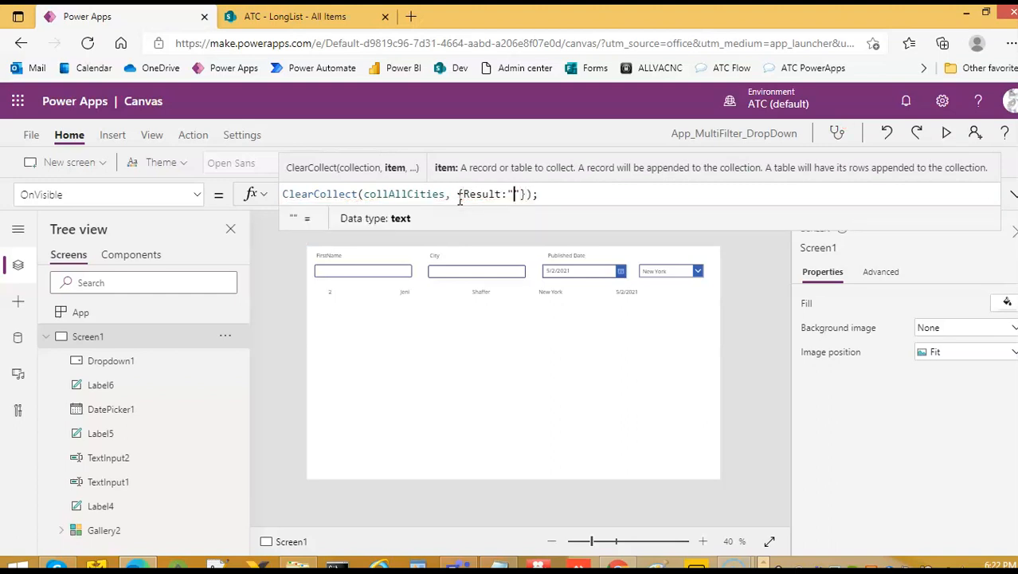
pyautogui.write('All')
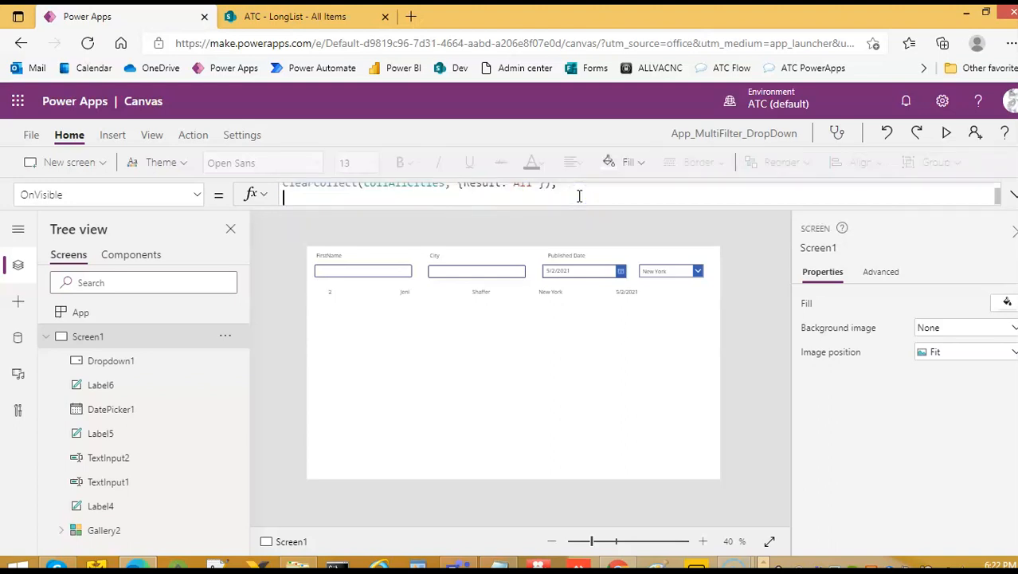
# Step: Append Collect(collAllCities, Distinct(LongList, City)) to add every distinct city
pyautogui.write('Collec')
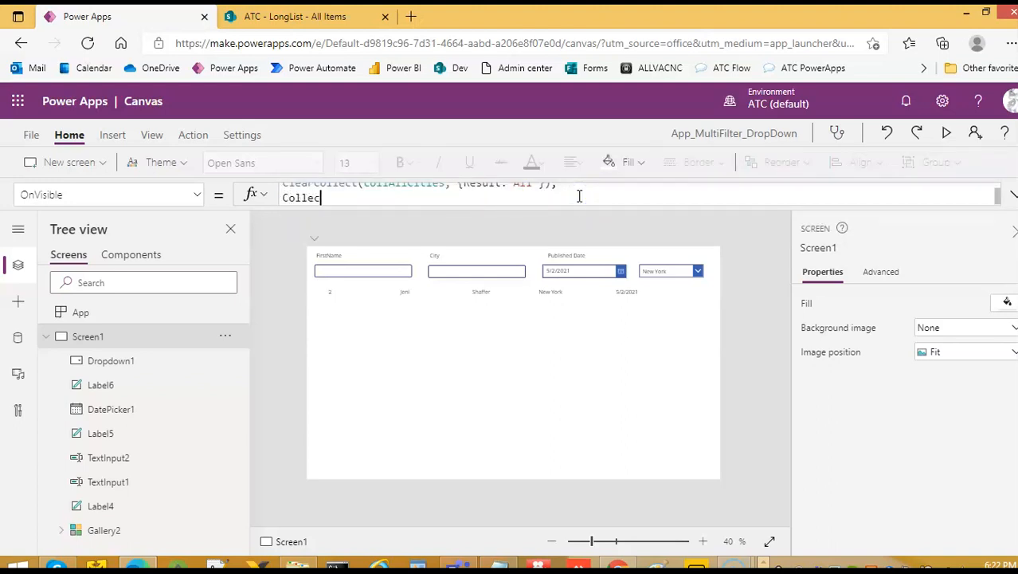
pyautogui.write('t')
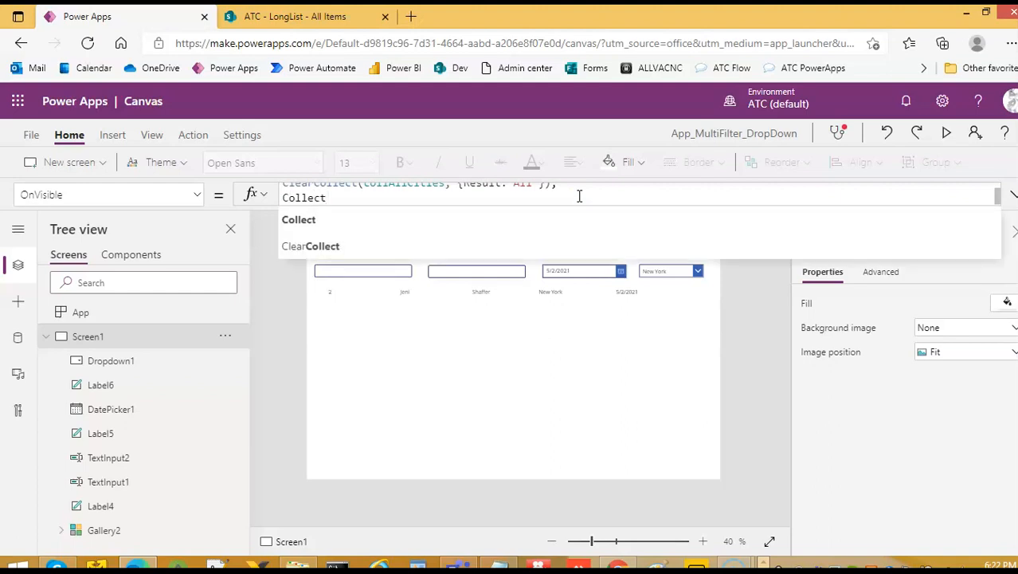
pyautogui.write('(col1')
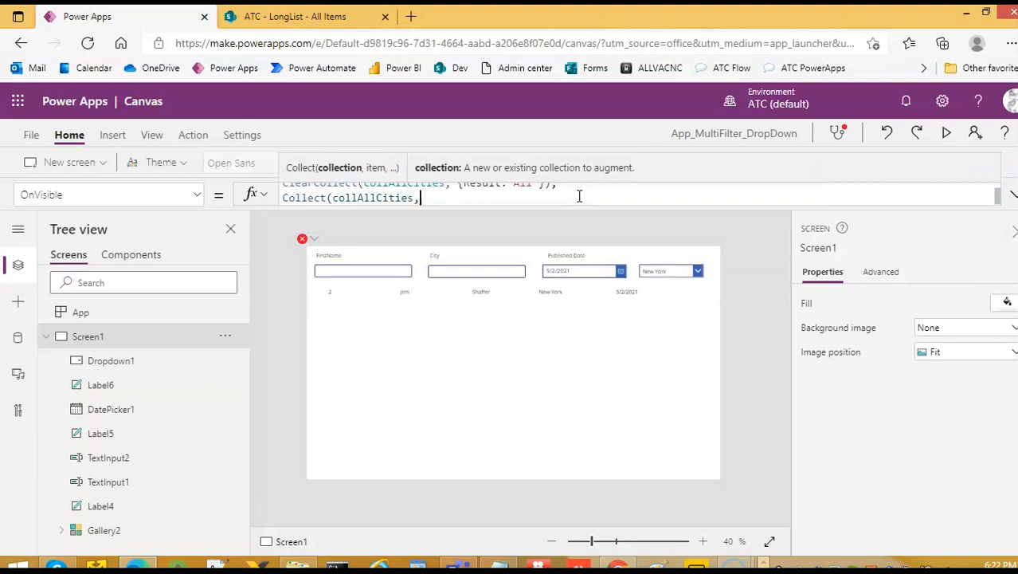
pyautogui.write('Dist')
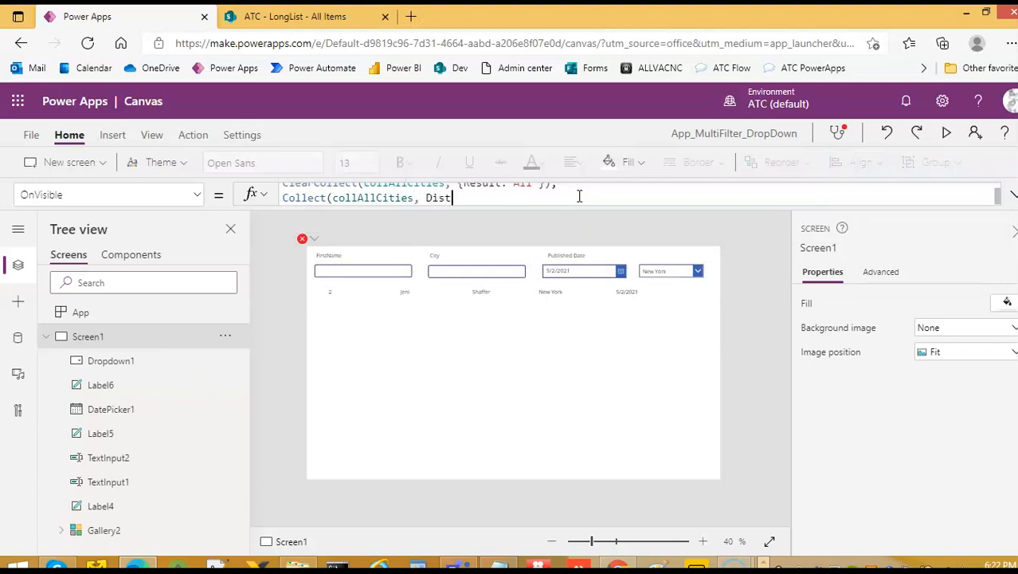
pyautogui.write('inct')
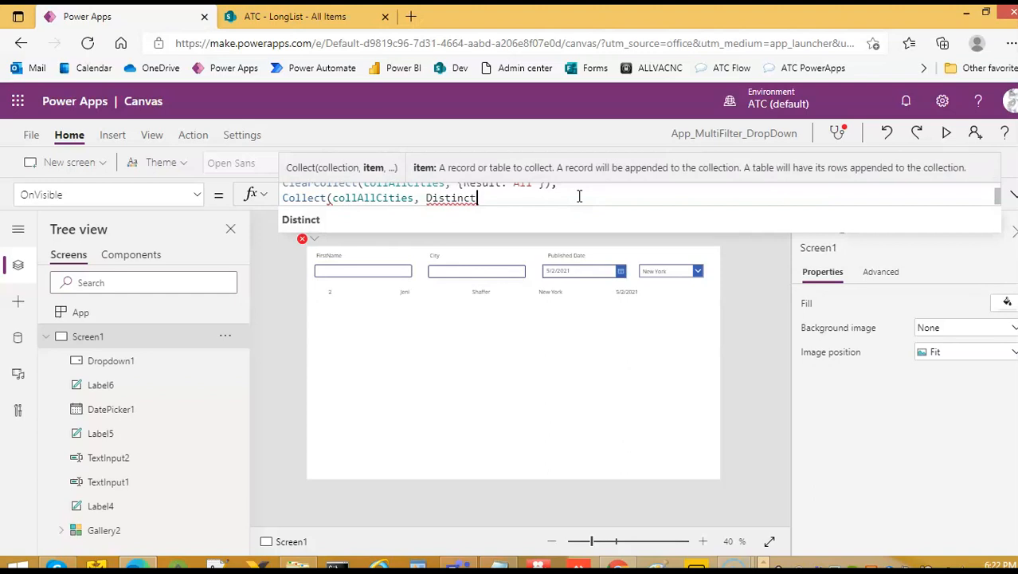
pyautogui.write('(LongList,')
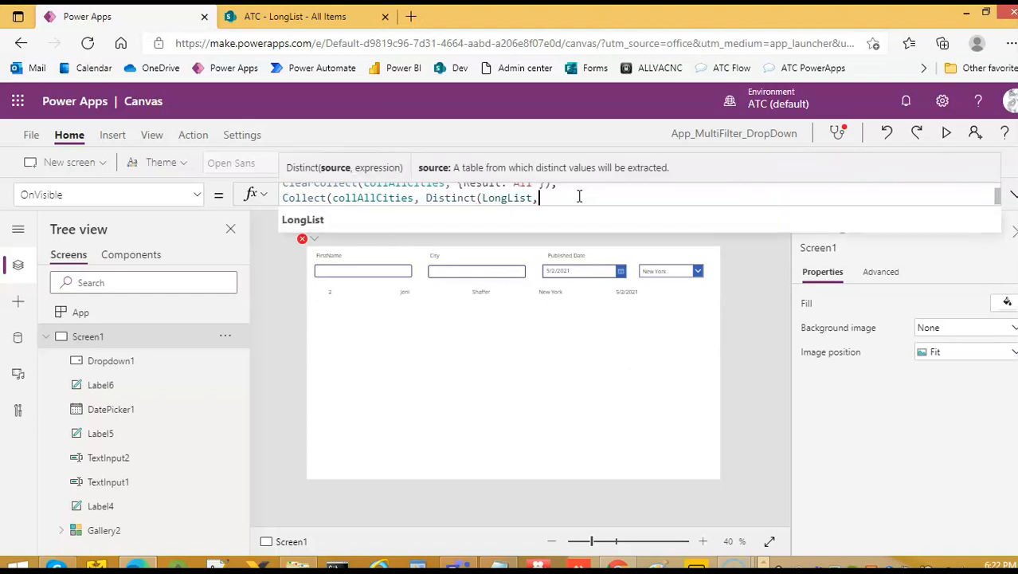
pyautogui.write('City));')
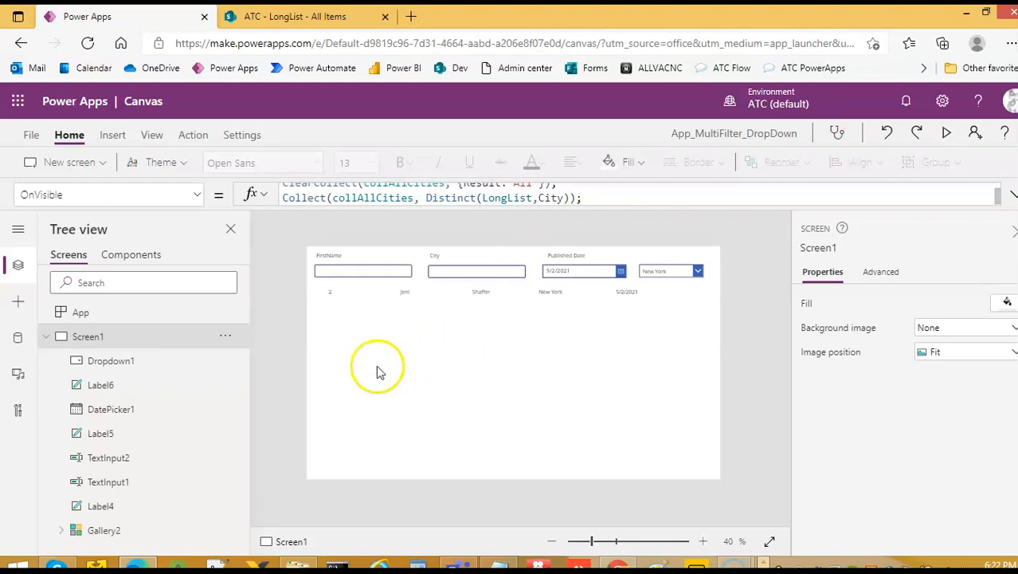
pyautogui.moveTo(207, 227)
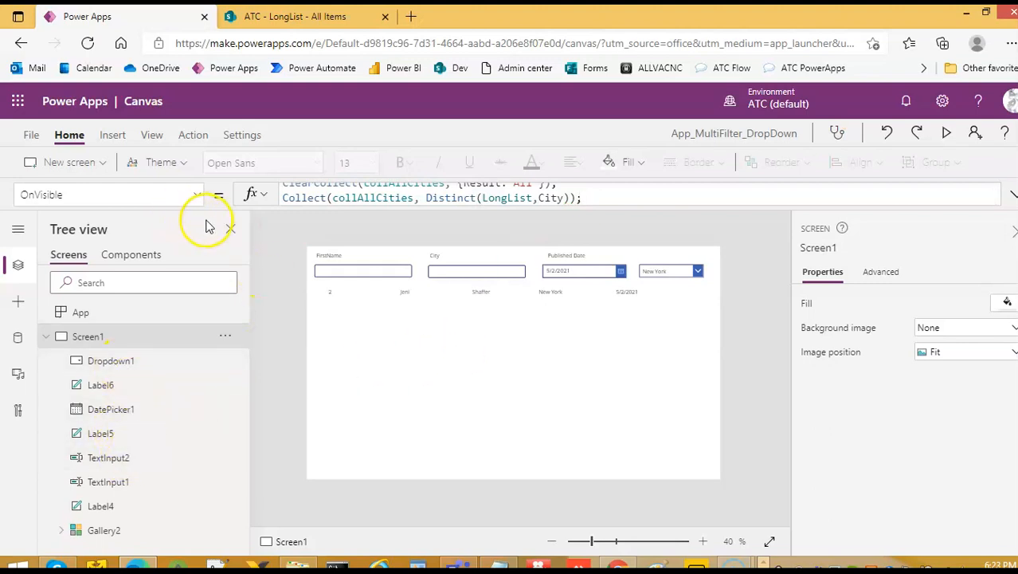
# Step: Replace Dropdown1's Items formula Distinct(LongList, City) with collAllCities
pyautogui.click(105, 528)
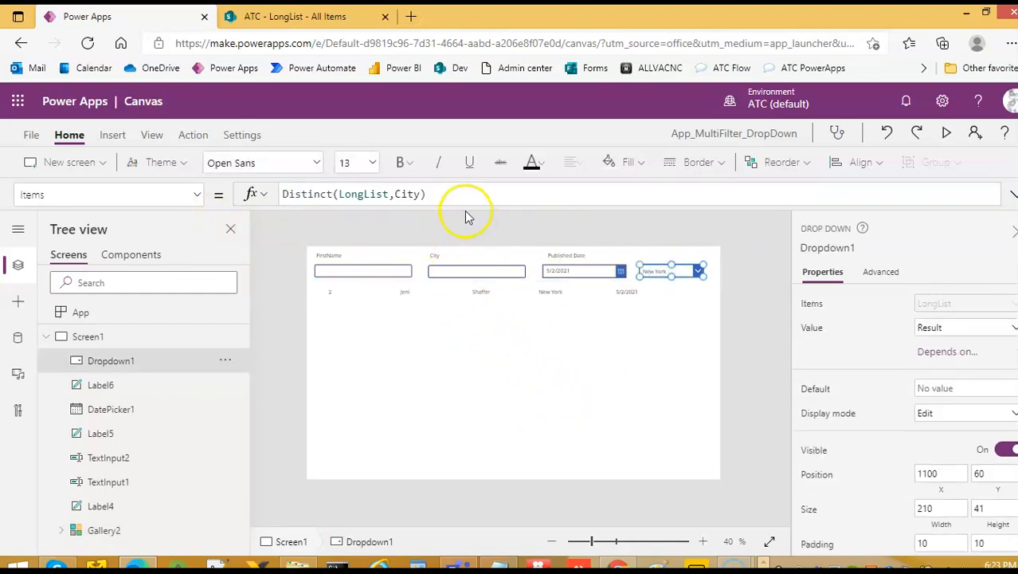
pyautogui.doubleClick(344, 194)
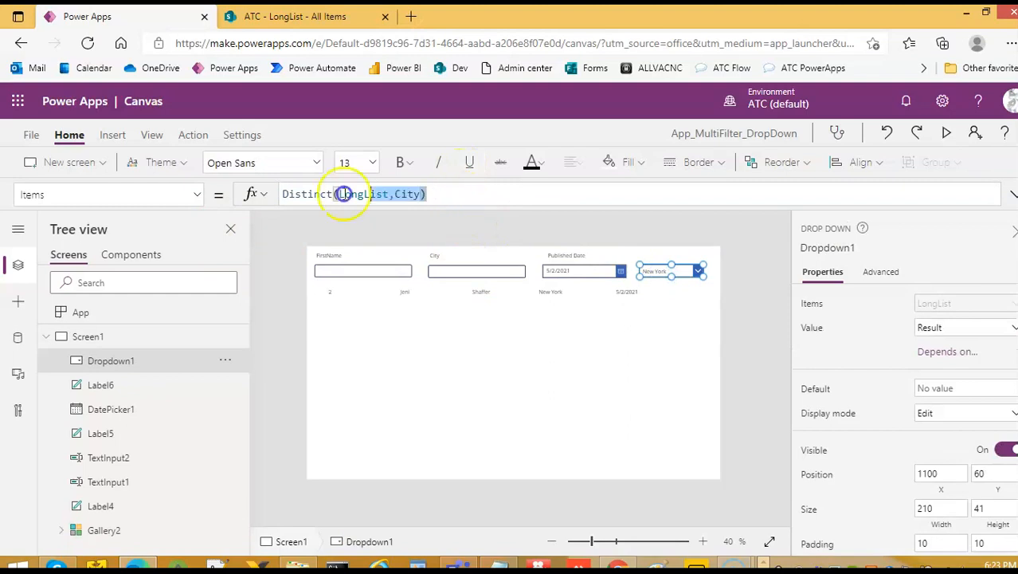
pyautogui.write('coll')
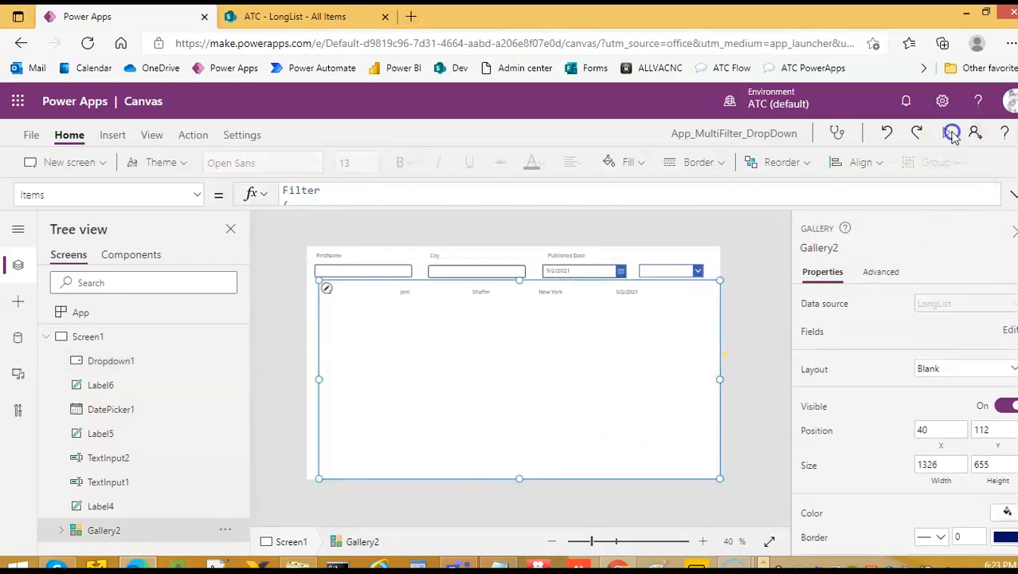
# Step: Briefly preview the app and exit back to editing
pyautogui.click(950, 133)
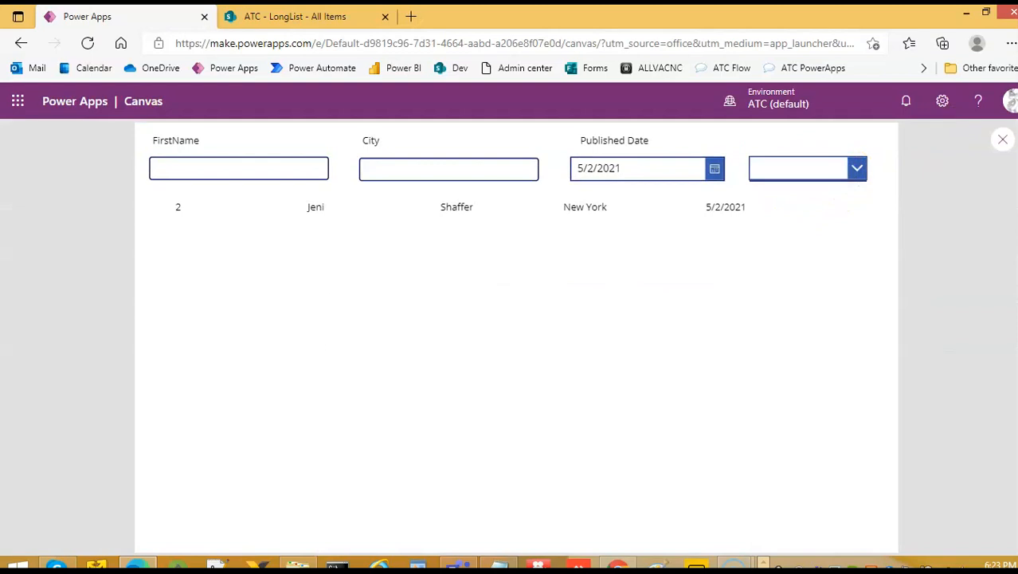
pyautogui.click(1002, 138)
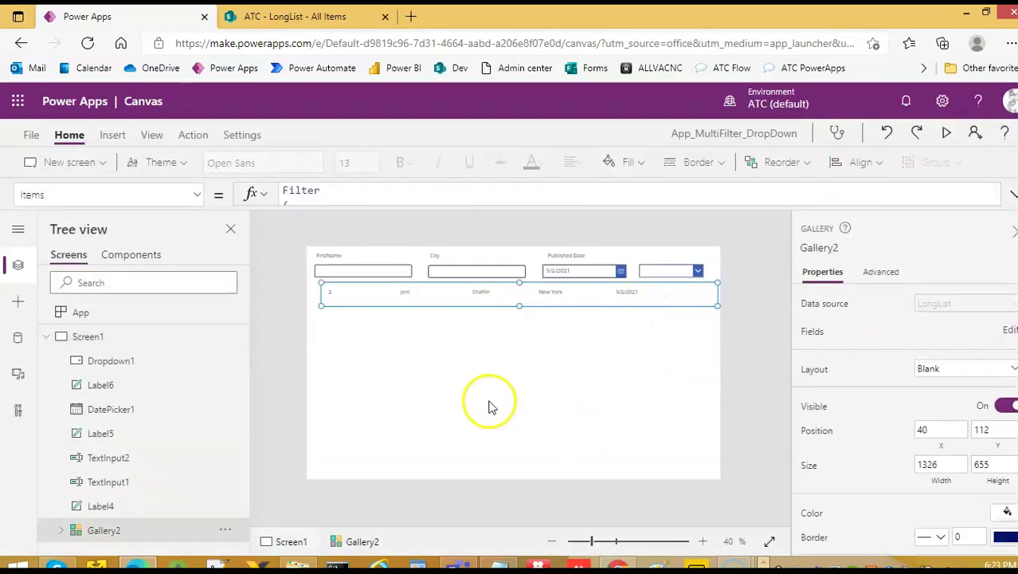
pyautogui.moveTo(504, 388)
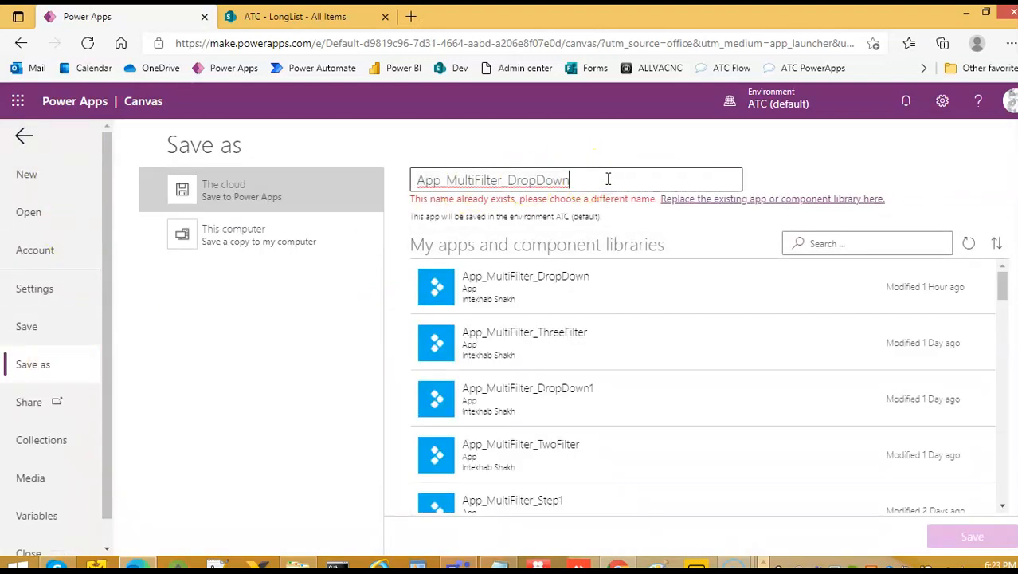
# Step: Save the app as App_MultiFilter_DropDownWithAll
pyautogui.write('WithAll')
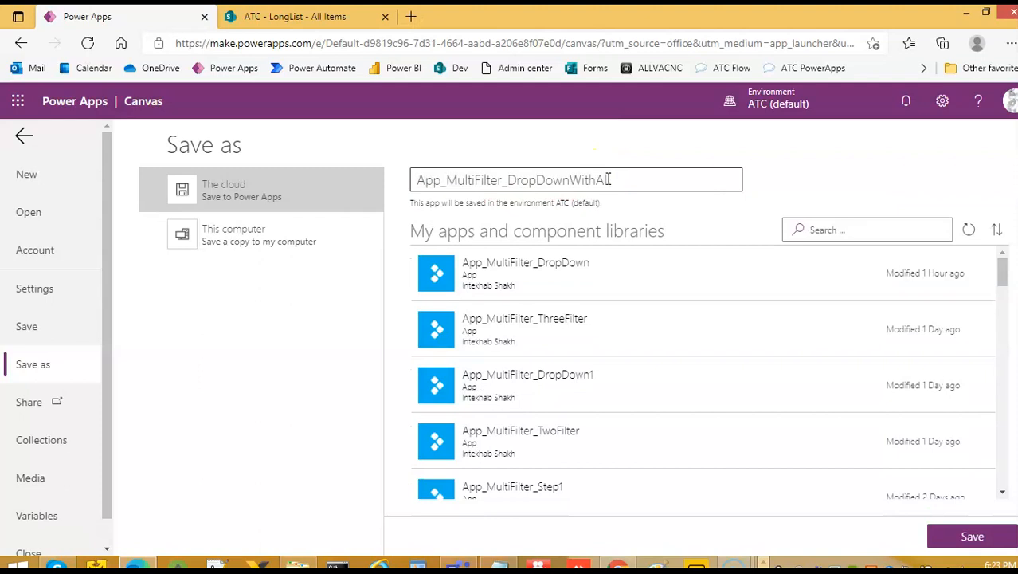
pyautogui.click(972, 535)
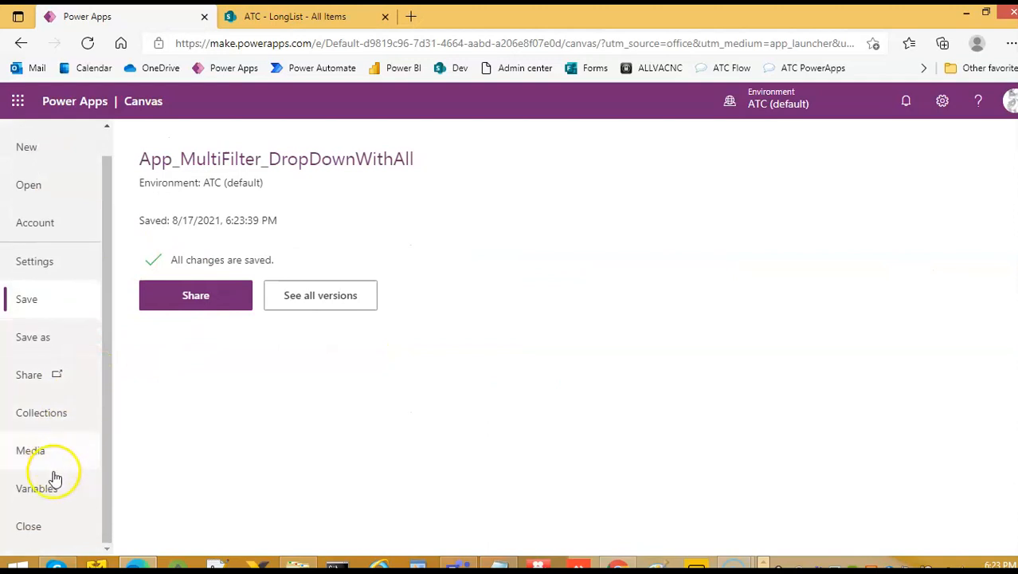
pyautogui.moveTo(48, 274)
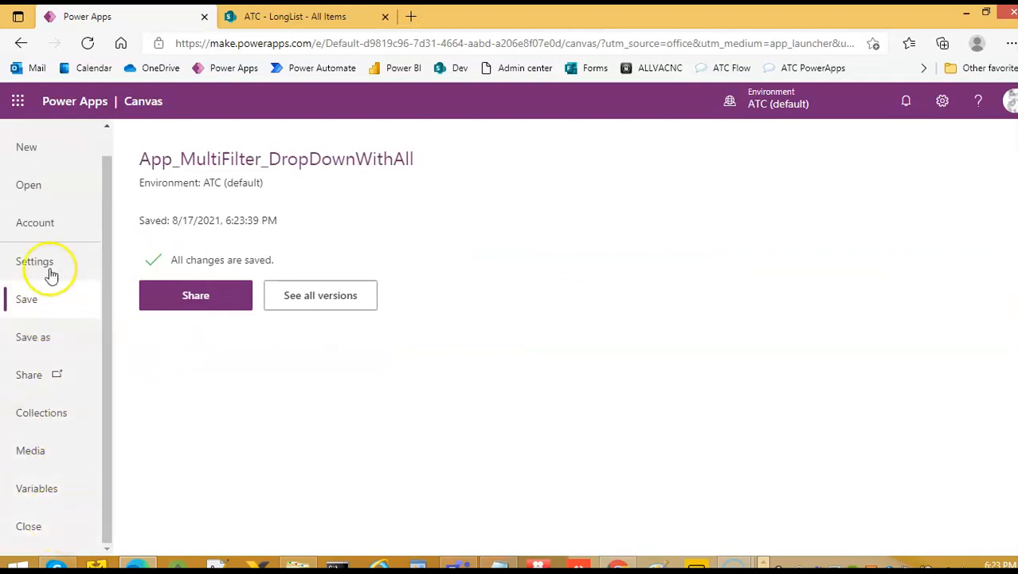
pyautogui.moveTo(28, 526)
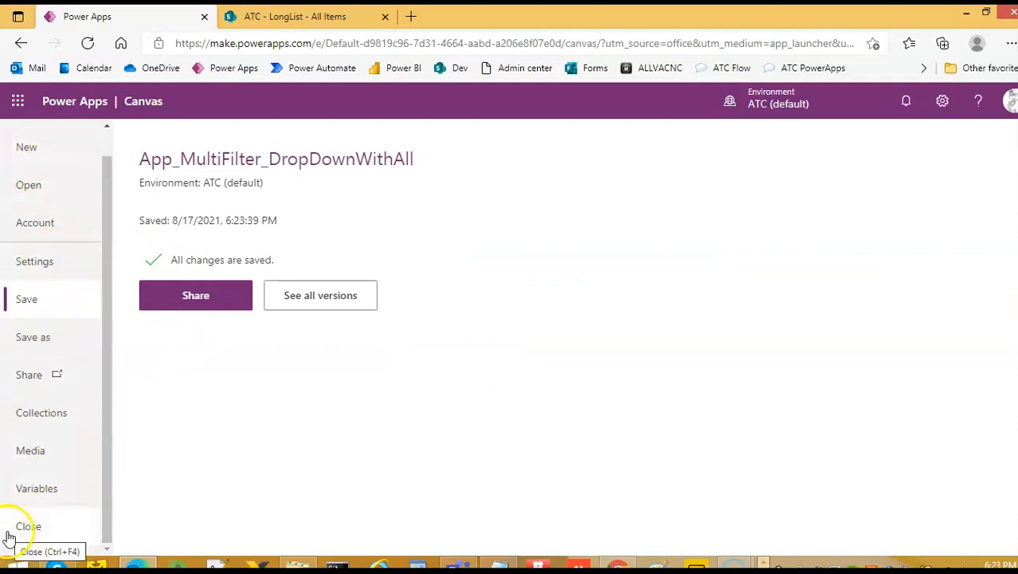
# Step: Close the editor and reload the Apps list showing the new app
pyautogui.click(27, 526)
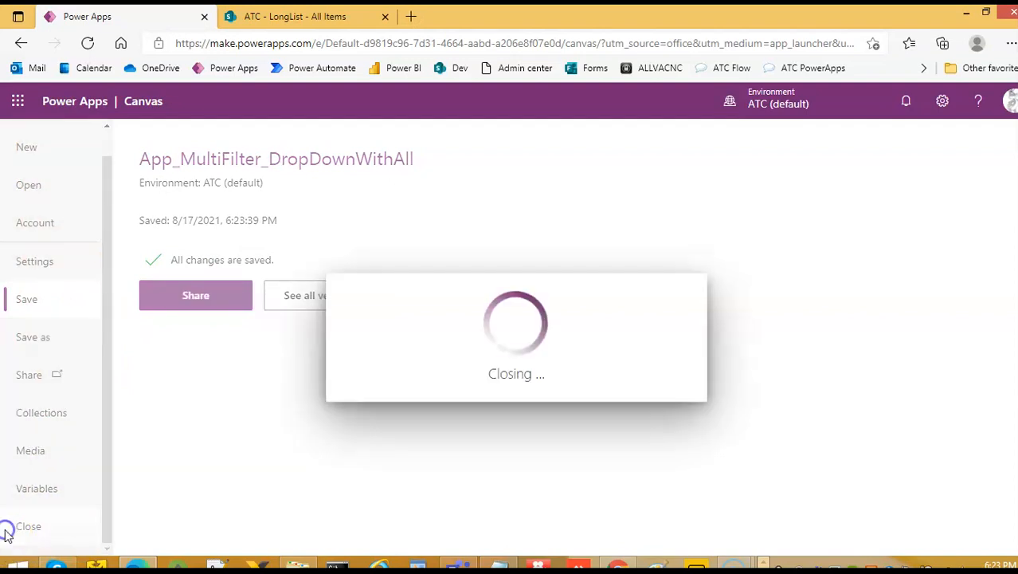
pyautogui.click(29, 526)
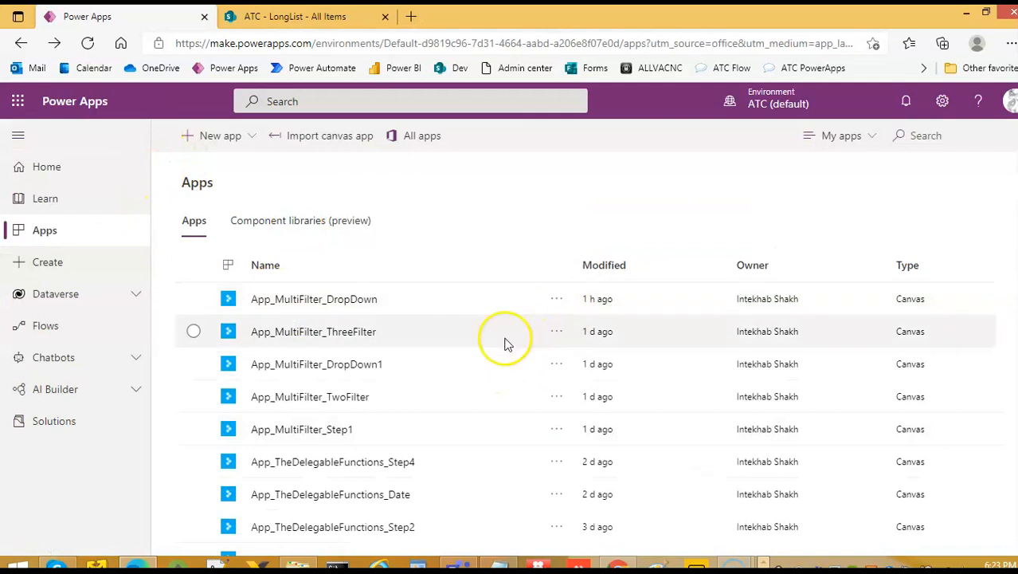
pyautogui.moveTo(51, 241)
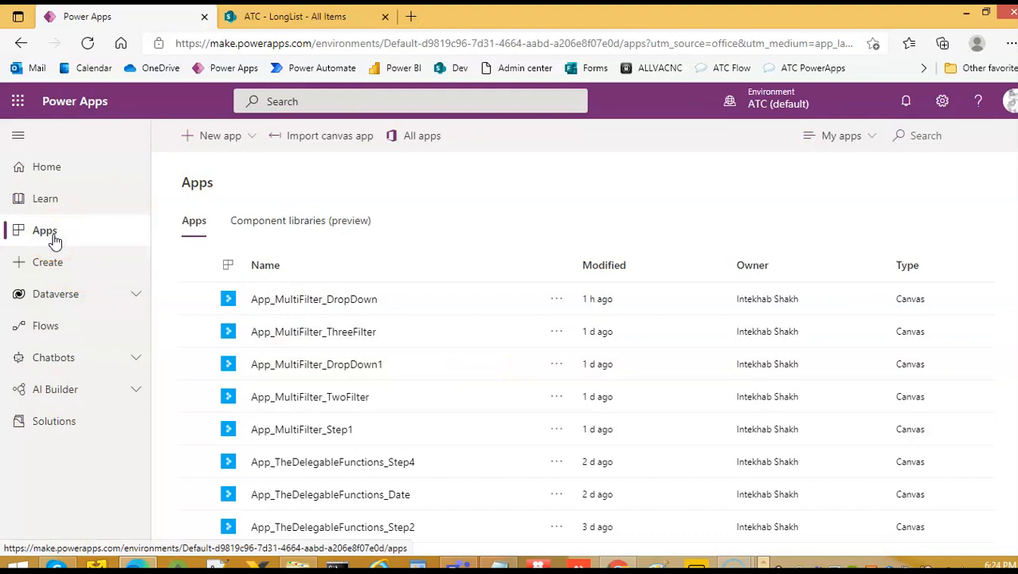
pyautogui.click(44, 230)
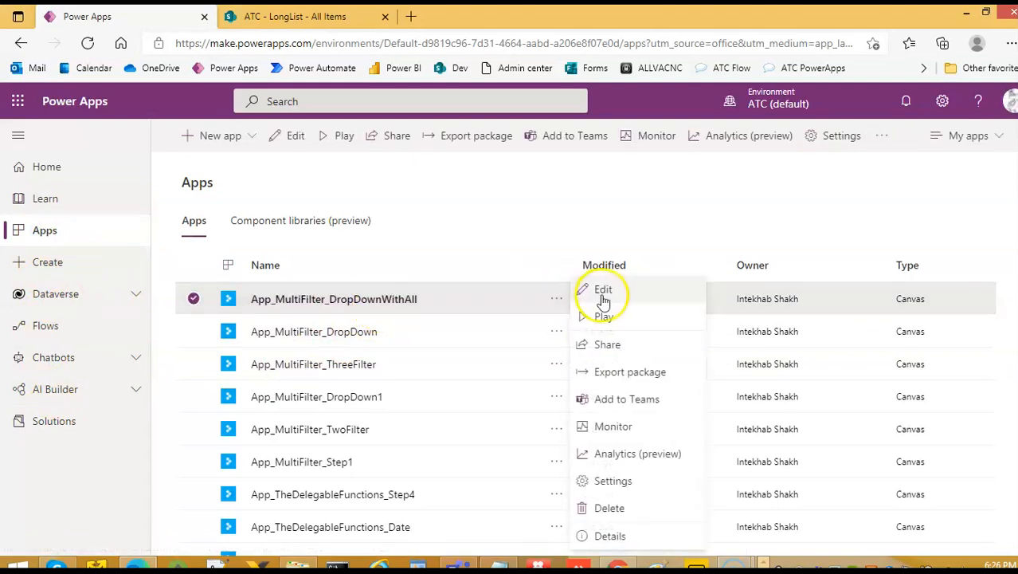
pyautogui.moveTo(606, 319)
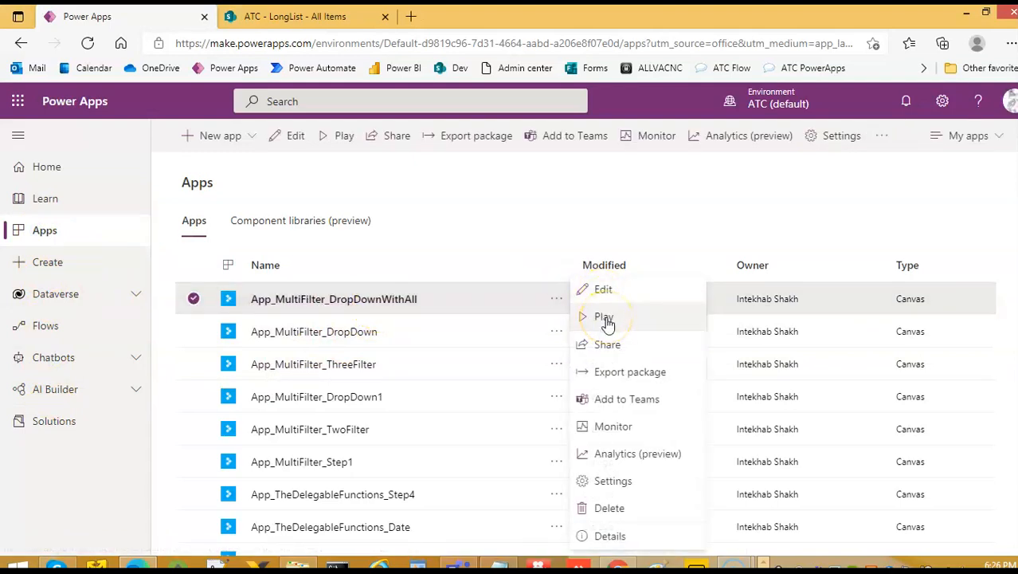
# Step: Play App_MultiFilter_DropDownWithAll from its More Commands menu
pyautogui.click(604, 316)
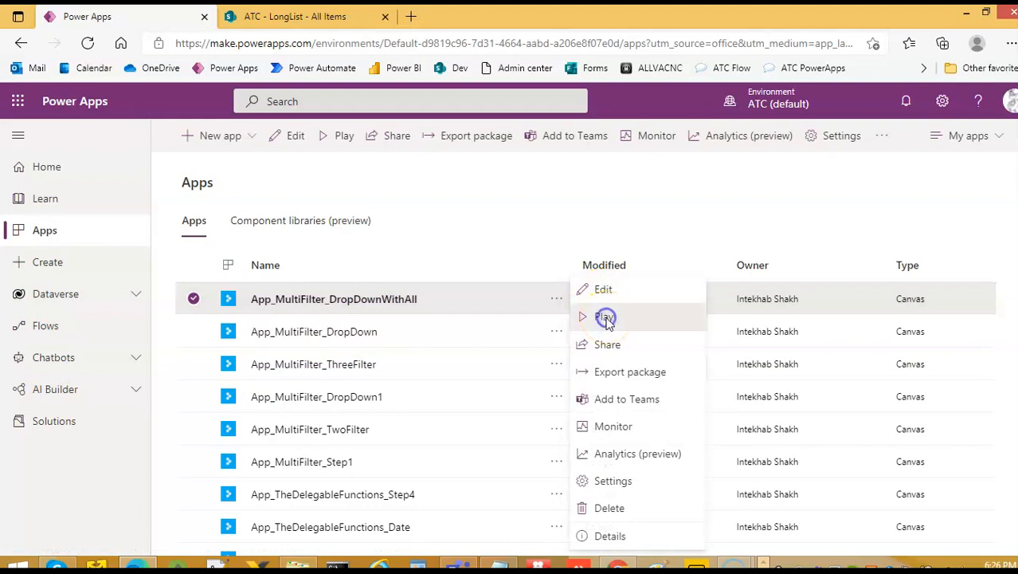
pyautogui.click(605, 317)
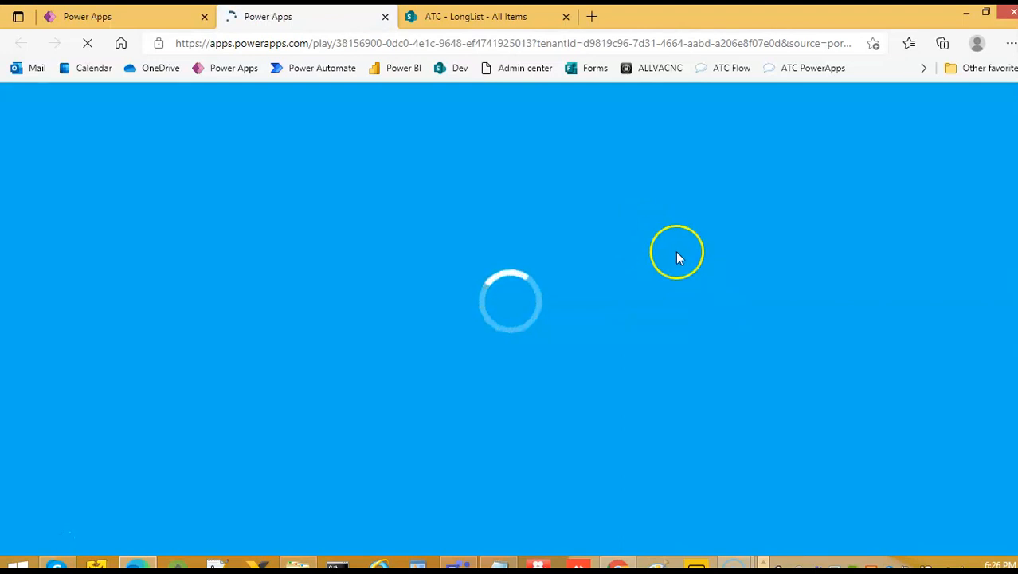
pyautogui.moveTo(656, 242)
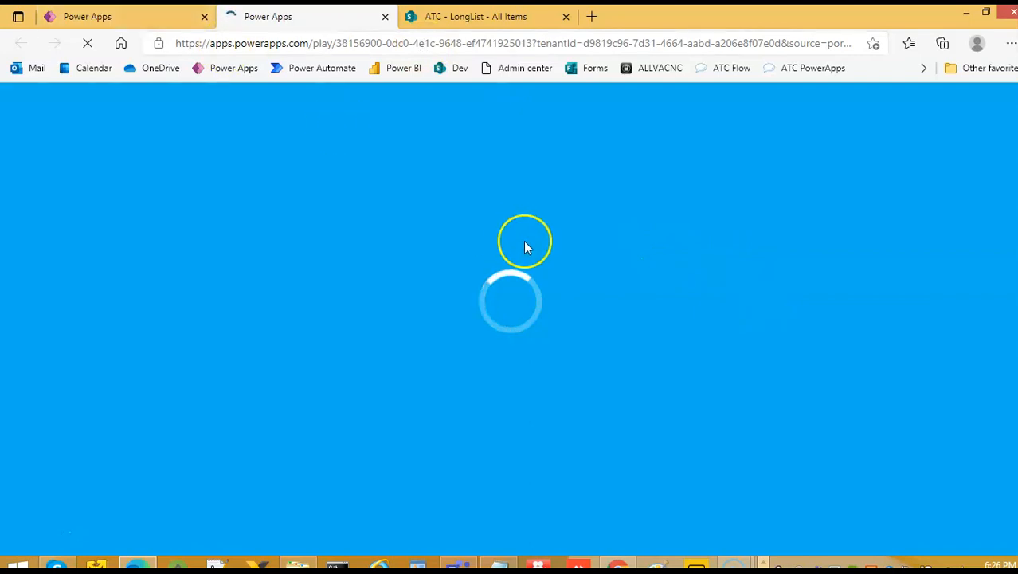
pyautogui.moveTo(870, 203)
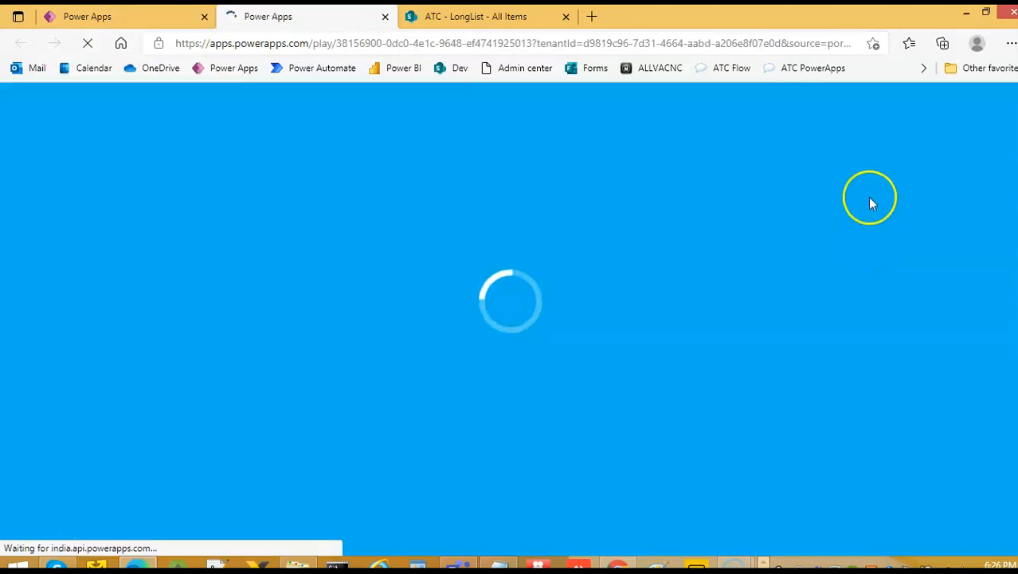
pyautogui.moveTo(693, 136)
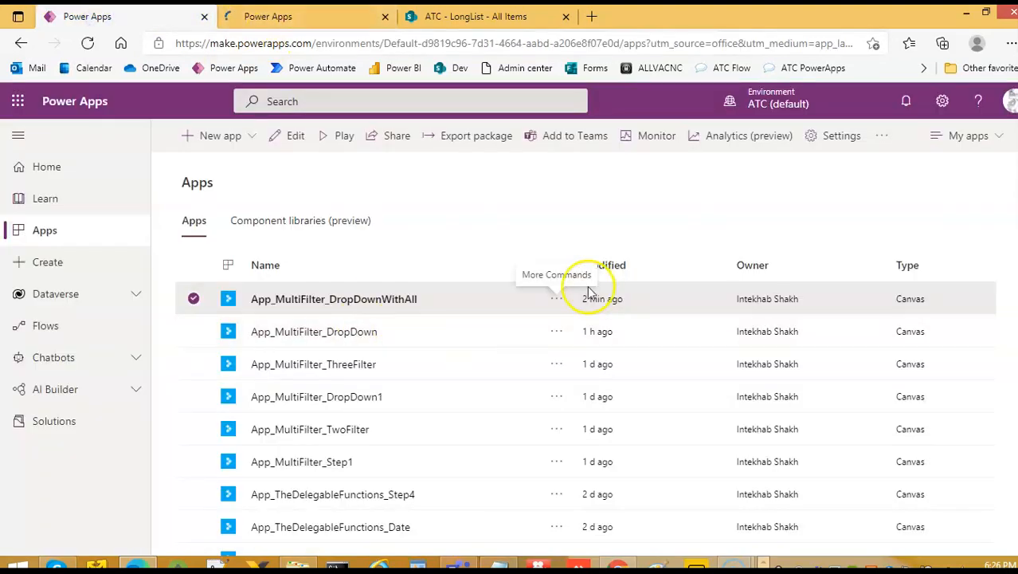
# Step: Open App_MultiFilter_DropDownWithAll for editing and close the play tab
pyautogui.click(556, 298)
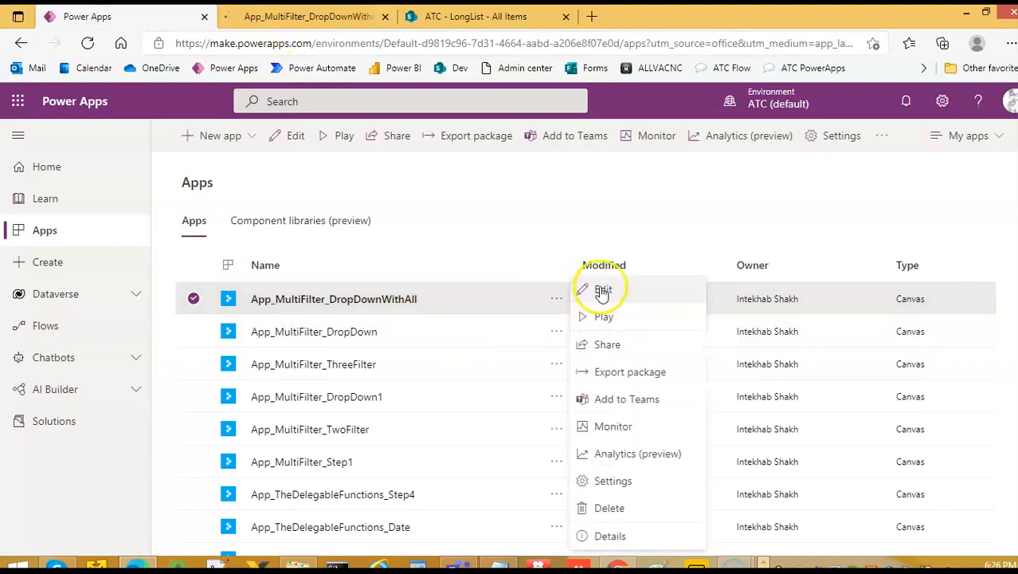
pyautogui.click(603, 290)
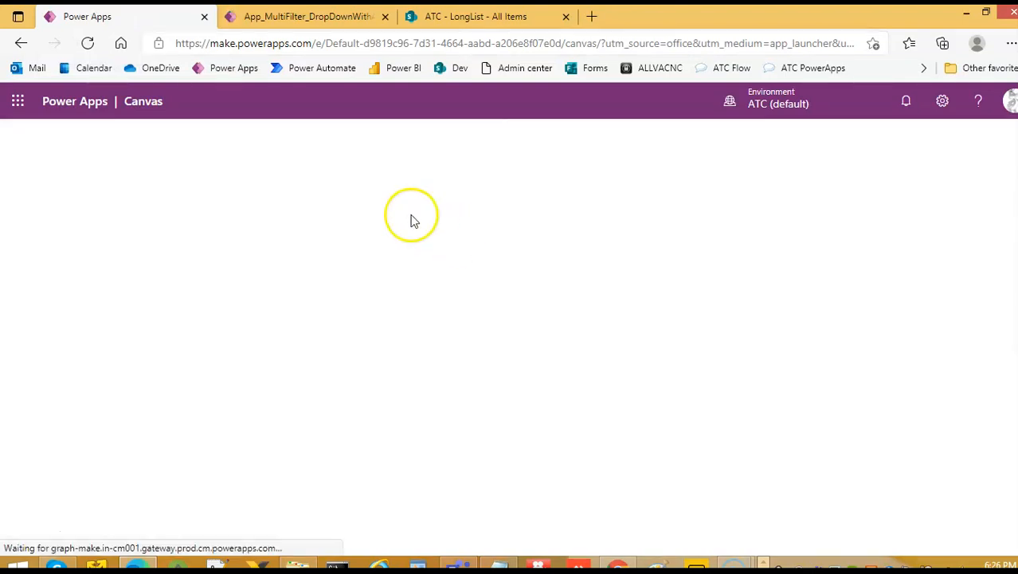
pyautogui.moveTo(376, 90)
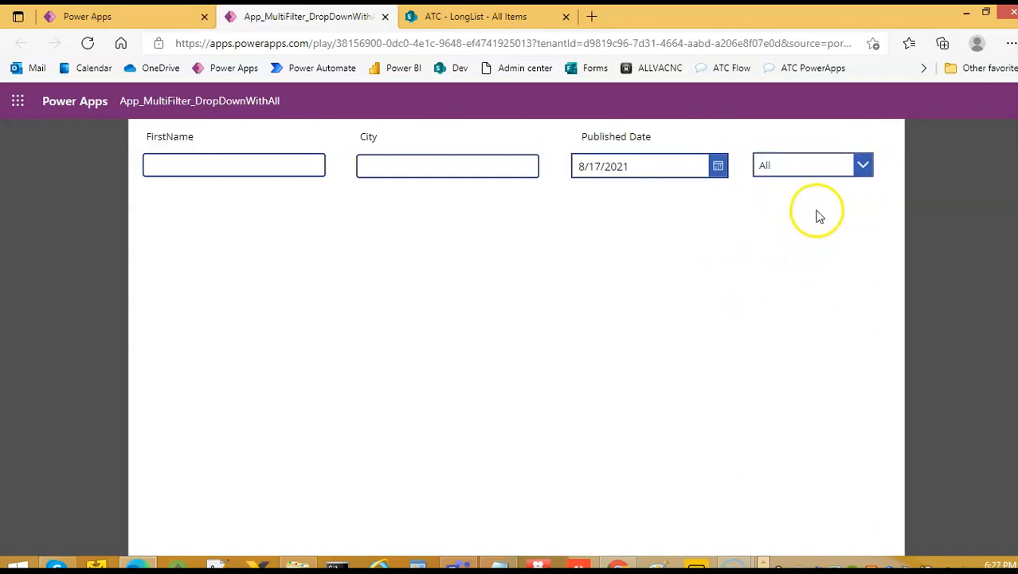
pyautogui.moveTo(382, 19)
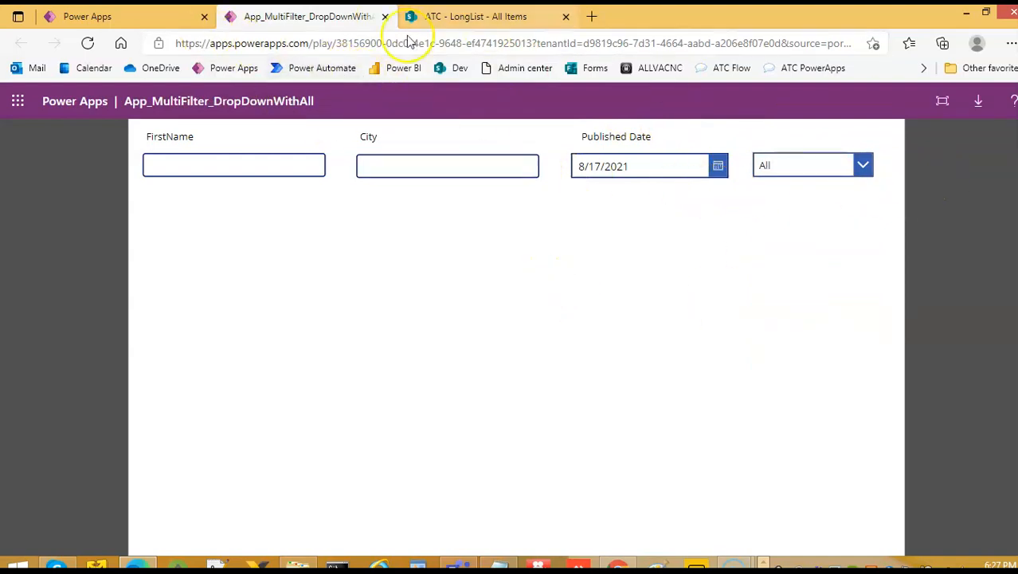
pyautogui.moveTo(386, 18)
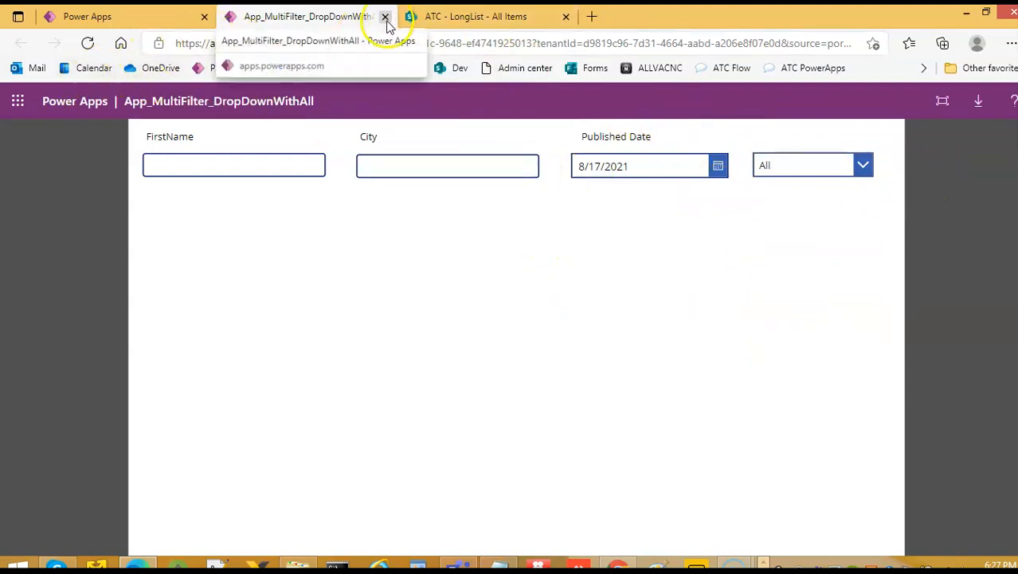
pyautogui.click(384, 15)
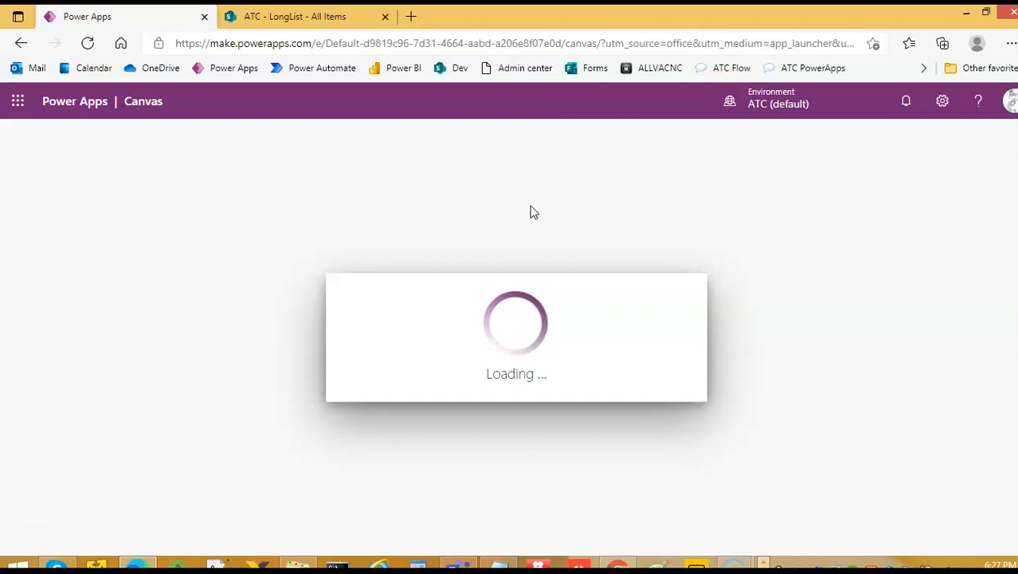
pyautogui.moveTo(7, 556)
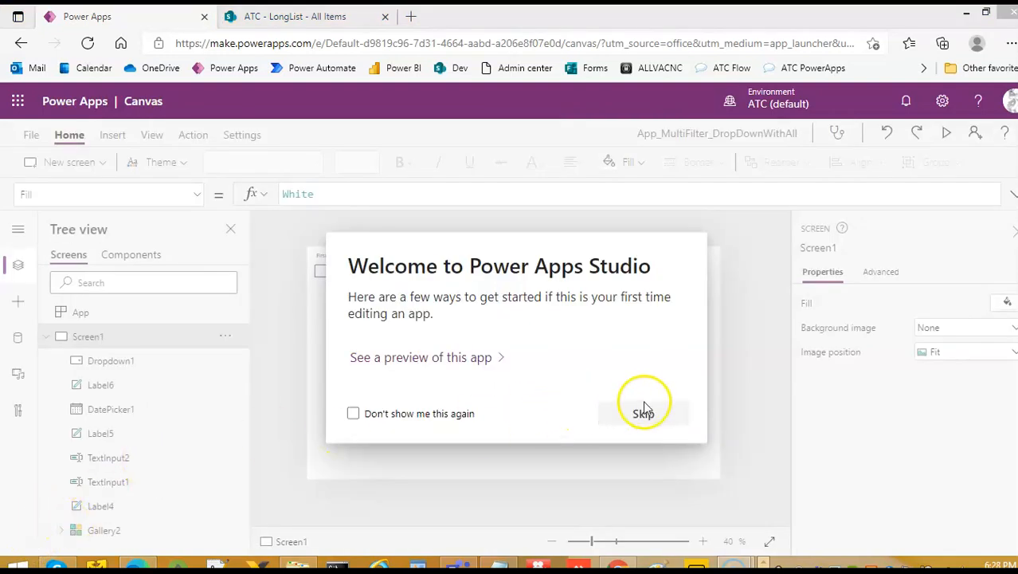
# Step: Skip the welcome dialog and view Gallery2's Filter-based Items formula
pyautogui.click(643, 410)
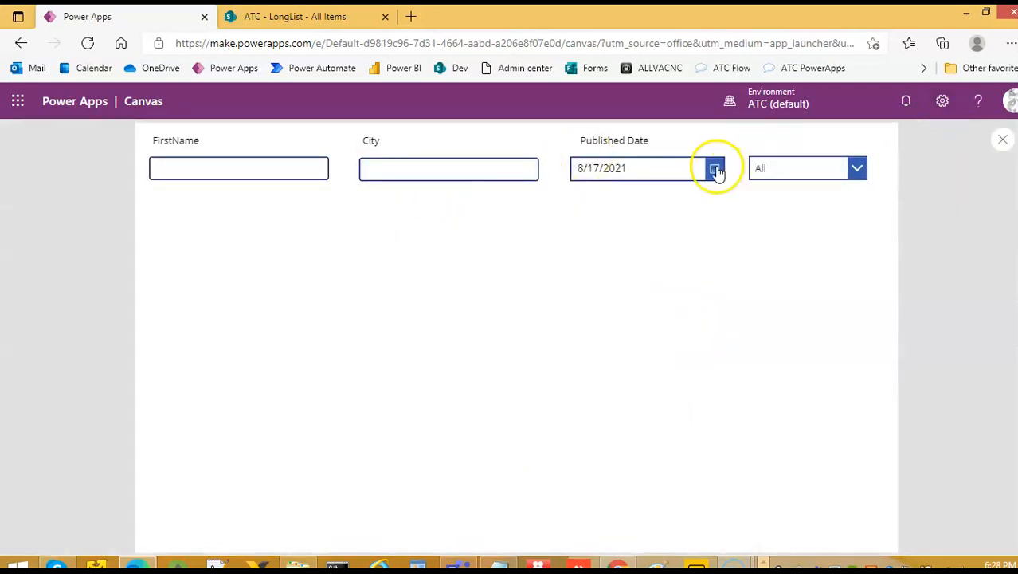
pyautogui.click(714, 169)
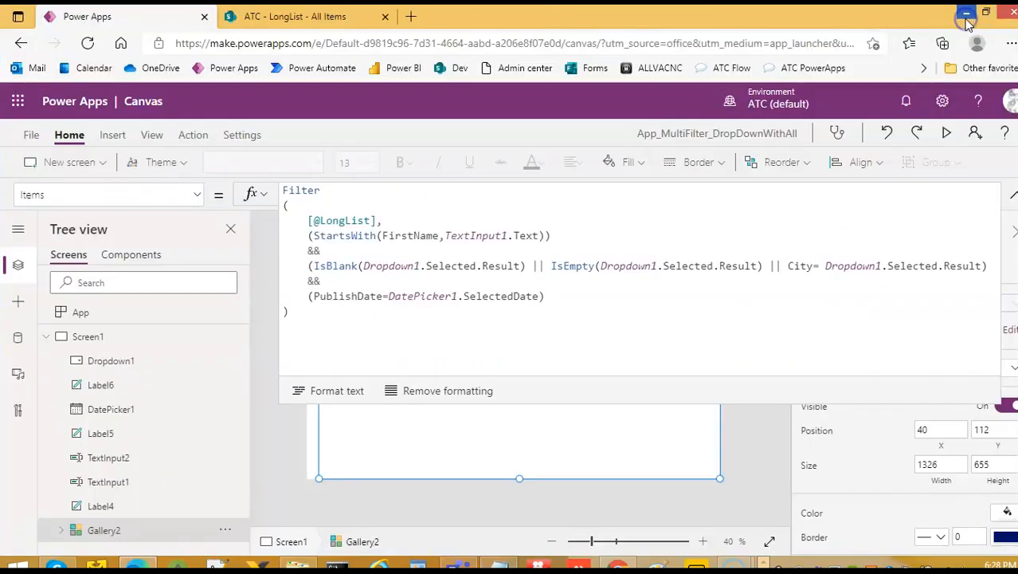
pyautogui.moveTo(965, 12)
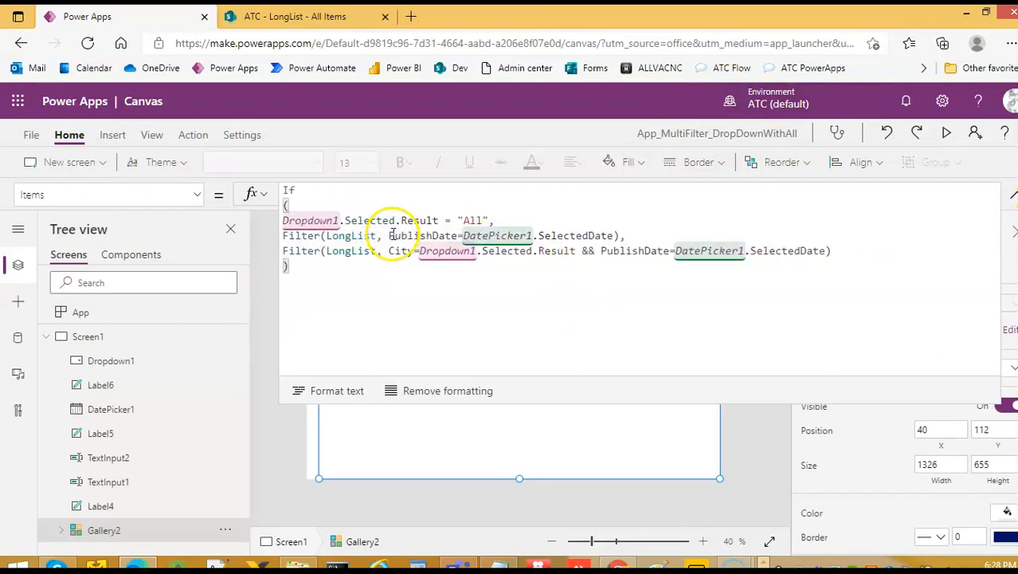
# Step: Set Gallery2 Items to an If formula: All filters LongList by PublishDate only, otherwise by City and PublishDate
pyautogui.click(427, 250)
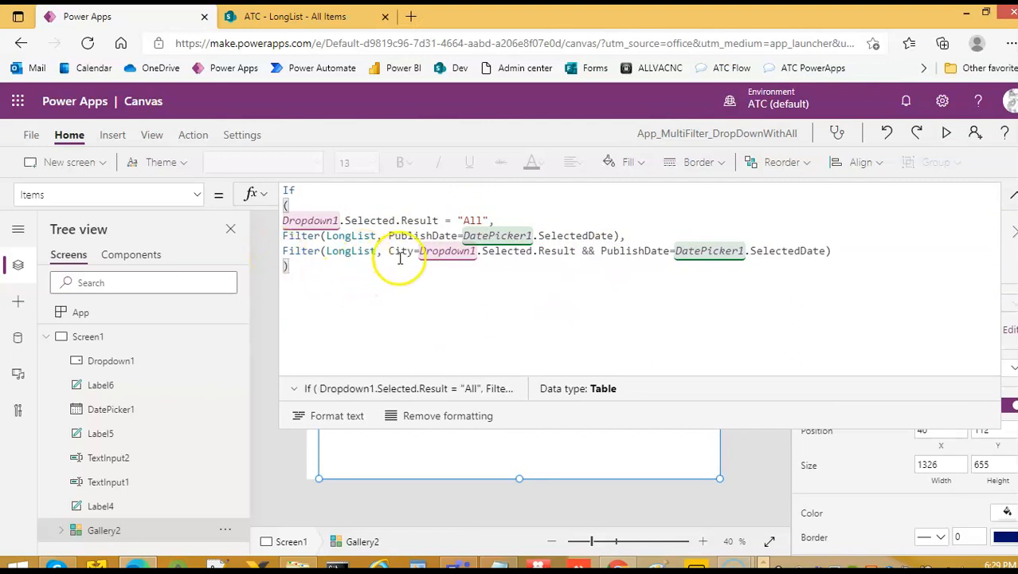
pyautogui.moveTo(428, 261)
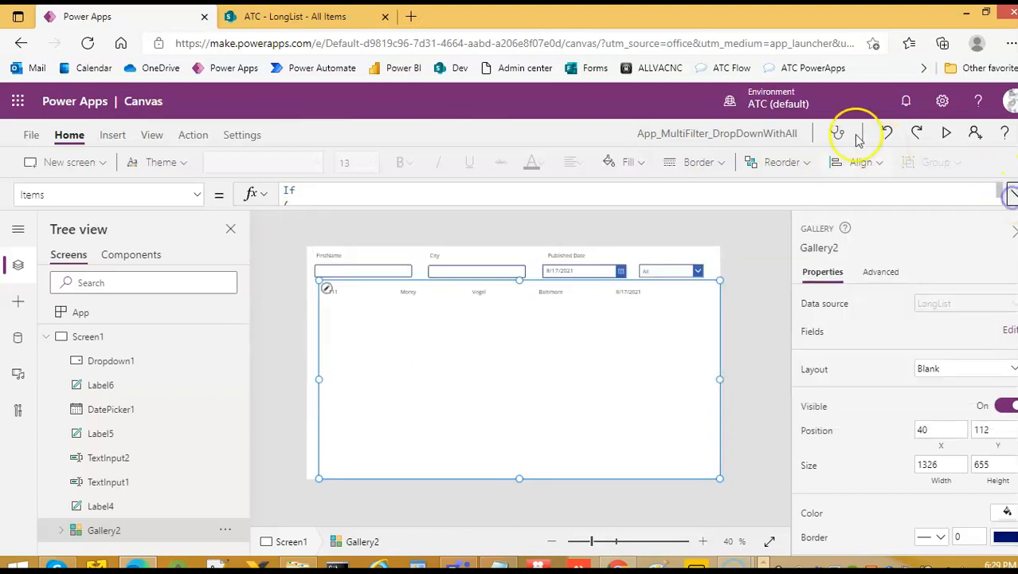
# Step: Preview the app and switch the city dropdown between Baltimore and Los Angeles to check the gallery filters
pyautogui.click(952, 134)
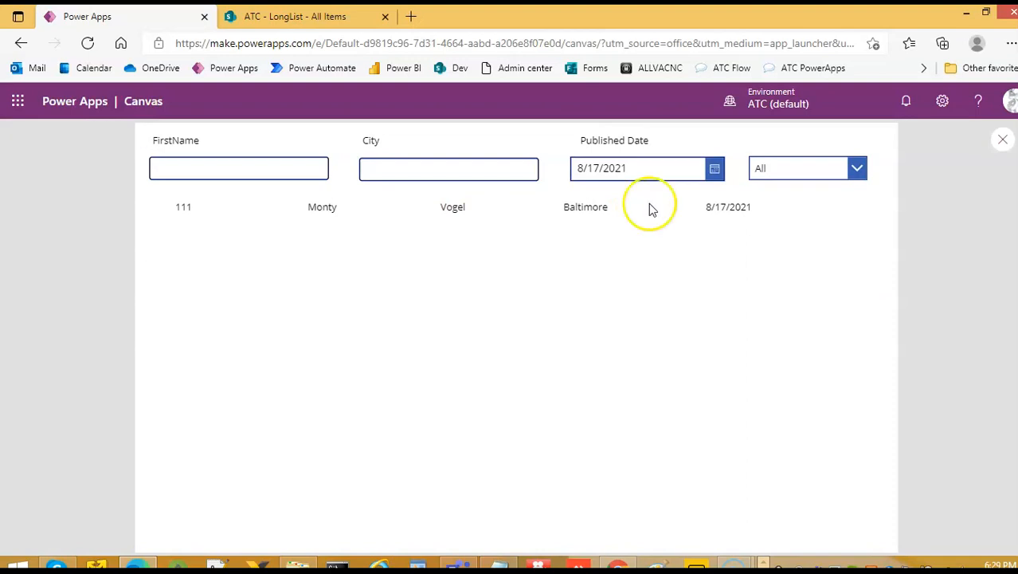
pyautogui.click(857, 168)
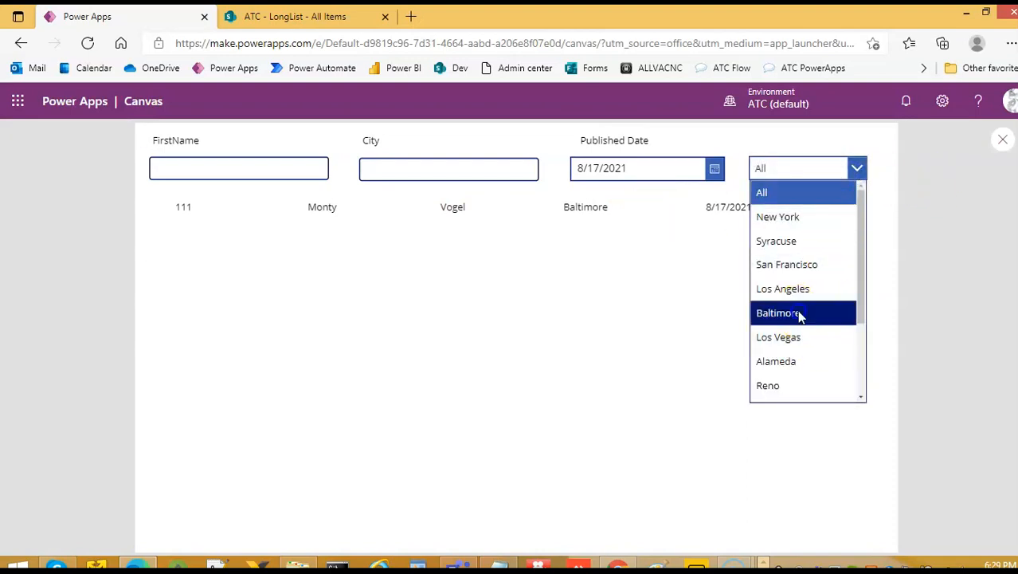
pyautogui.click(777, 312)
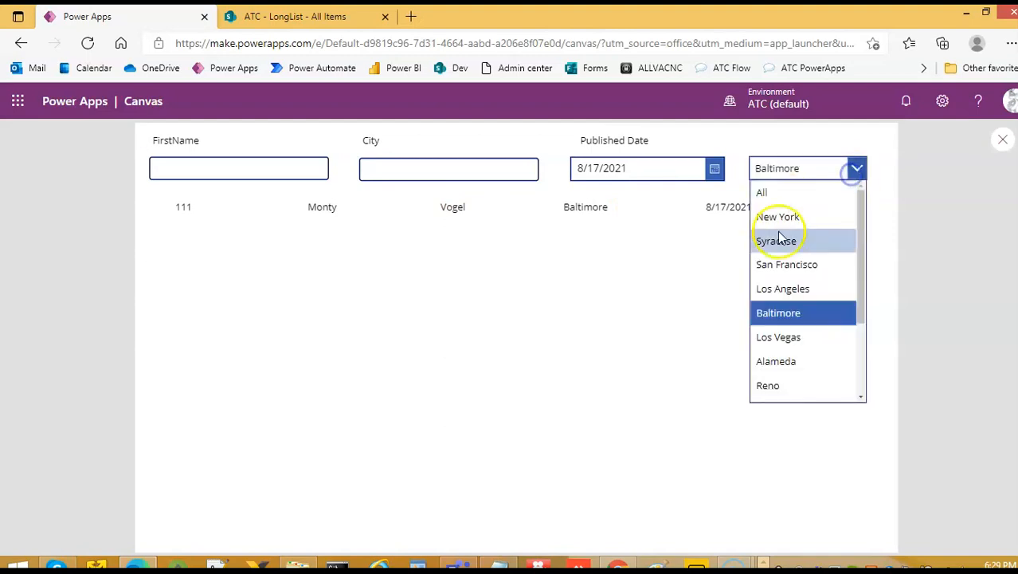
pyautogui.click(782, 288)
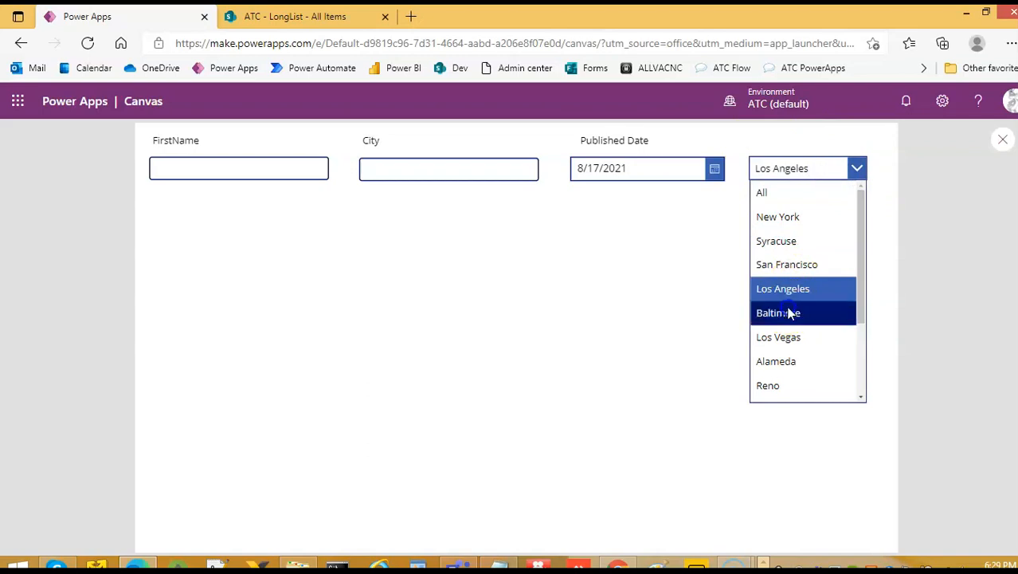
pyautogui.click(787, 313)
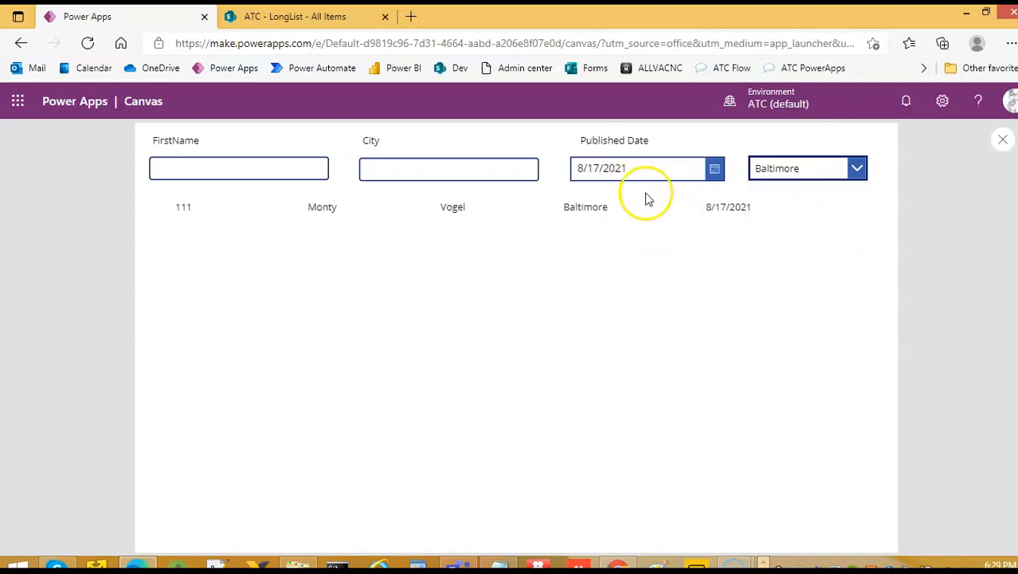
pyautogui.moveTo(1004, 142)
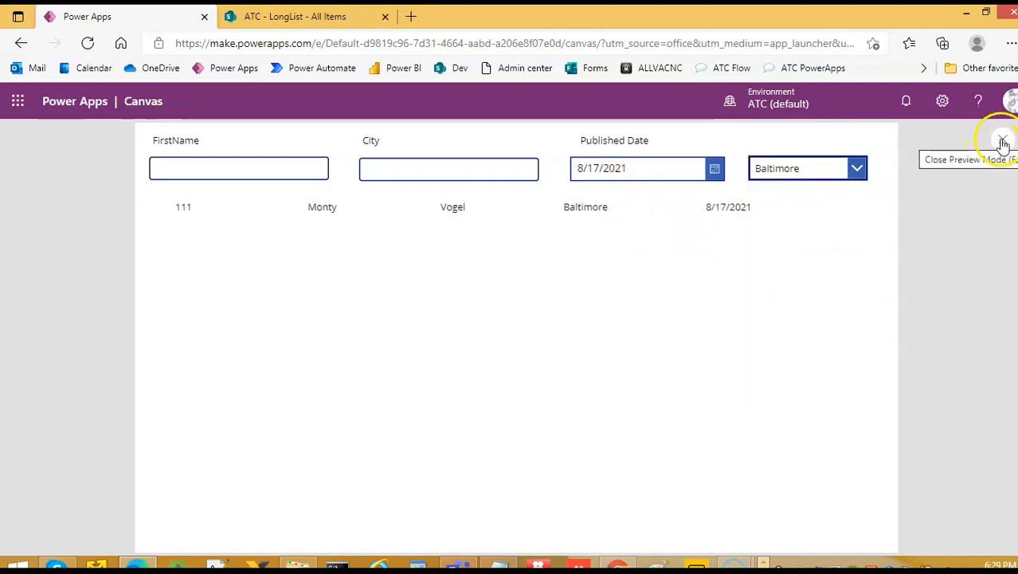
# Step: Enter the first name Monty in the FirstName box while leaving the preview
pyautogui.click(1000, 141)
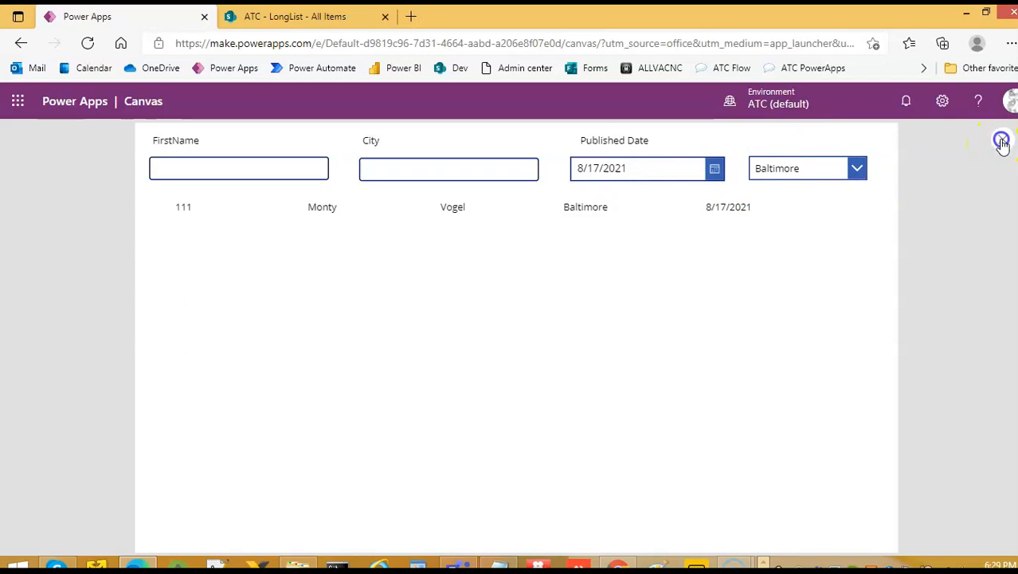
pyautogui.click(245, 169)
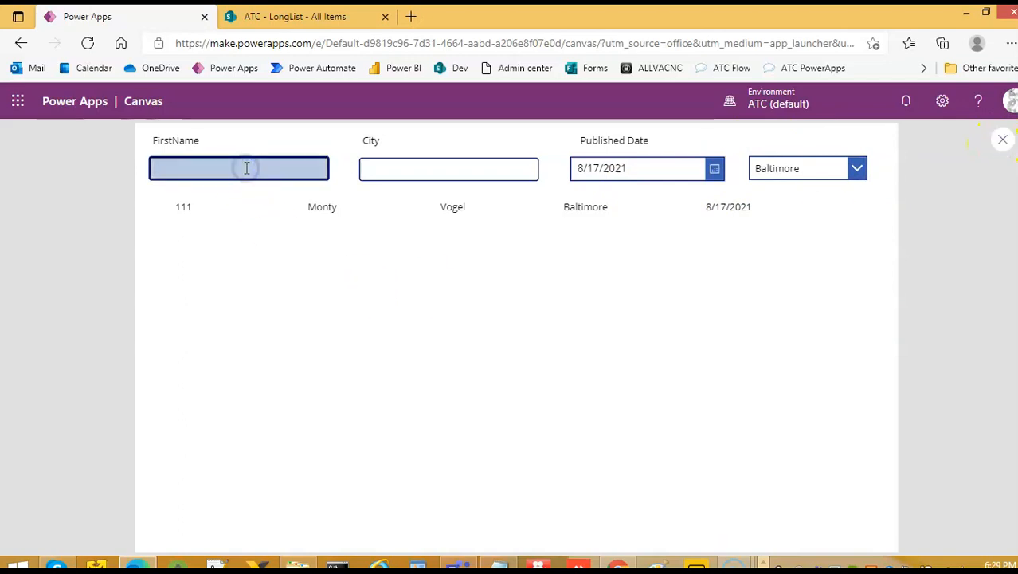
pyautogui.write('Monty')
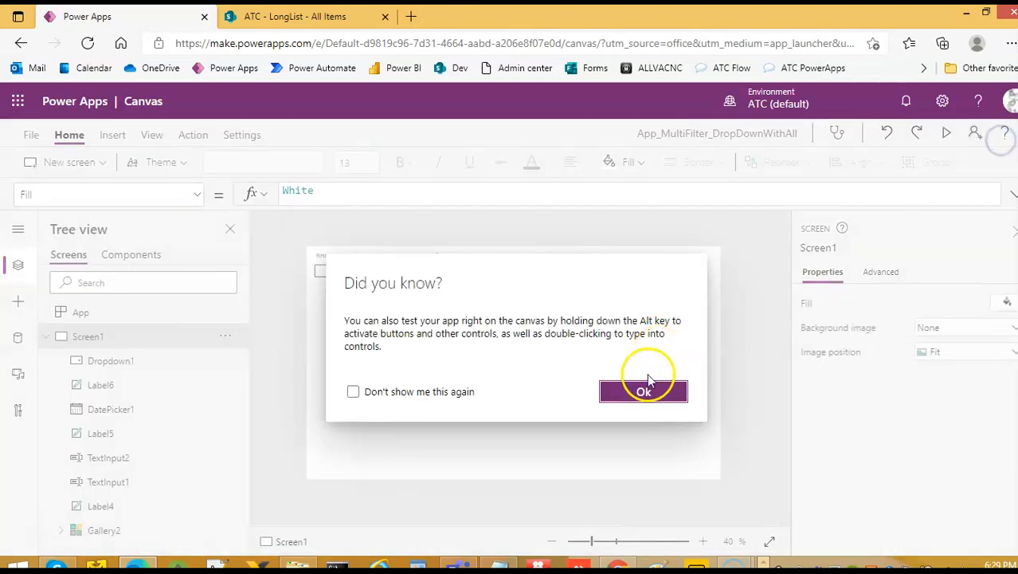
# Step: Remove the City search box TextInput2 and its label from the canvas
pyautogui.click(643, 392)
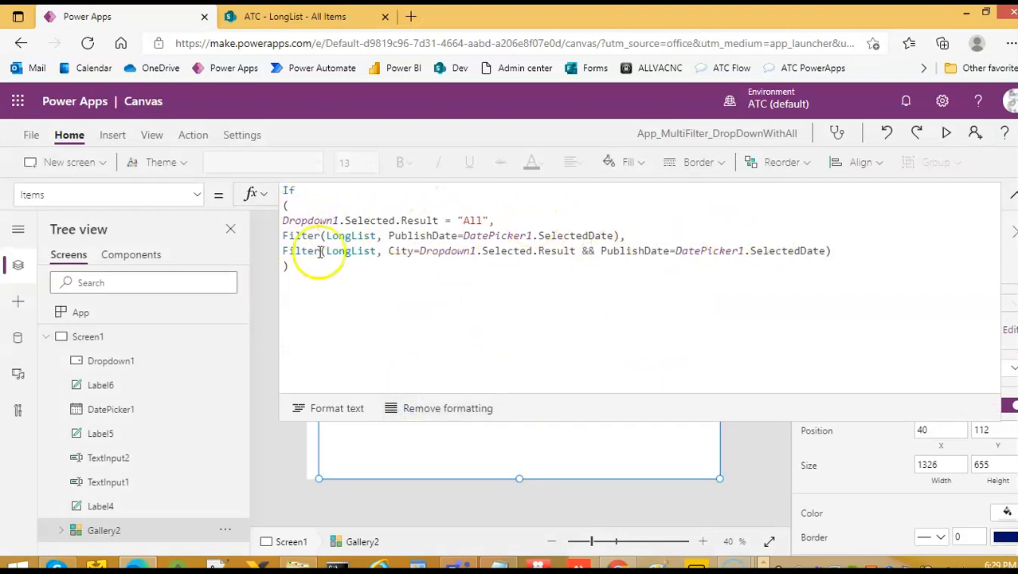
pyautogui.moveTo(682, 245)
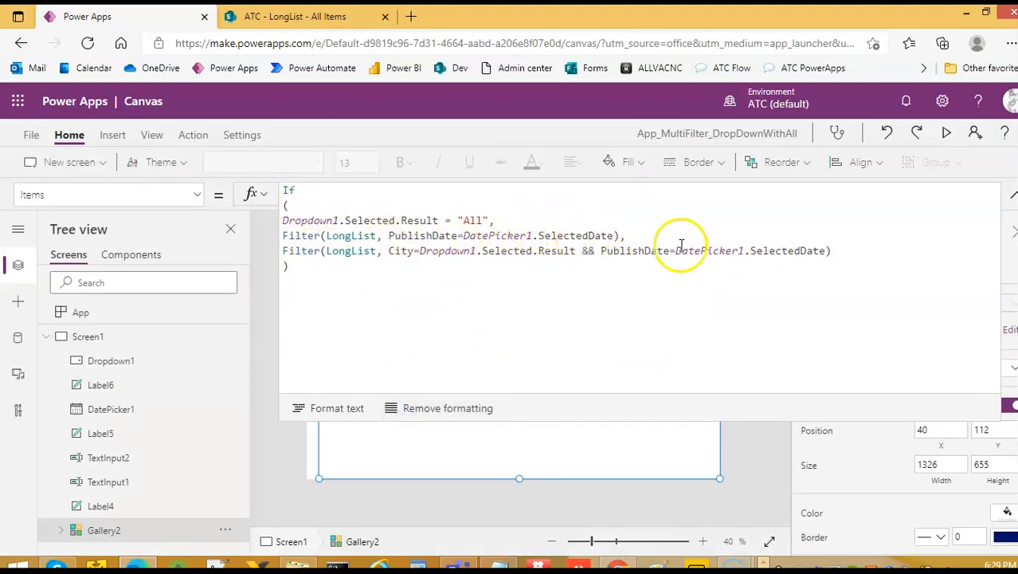
pyautogui.click(1010, 194)
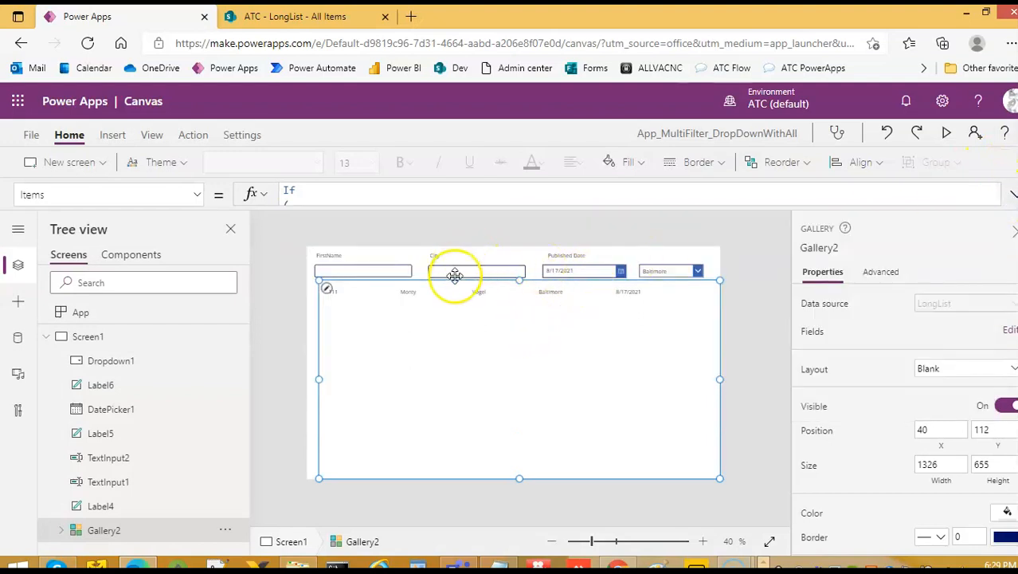
pyautogui.click(456, 271)
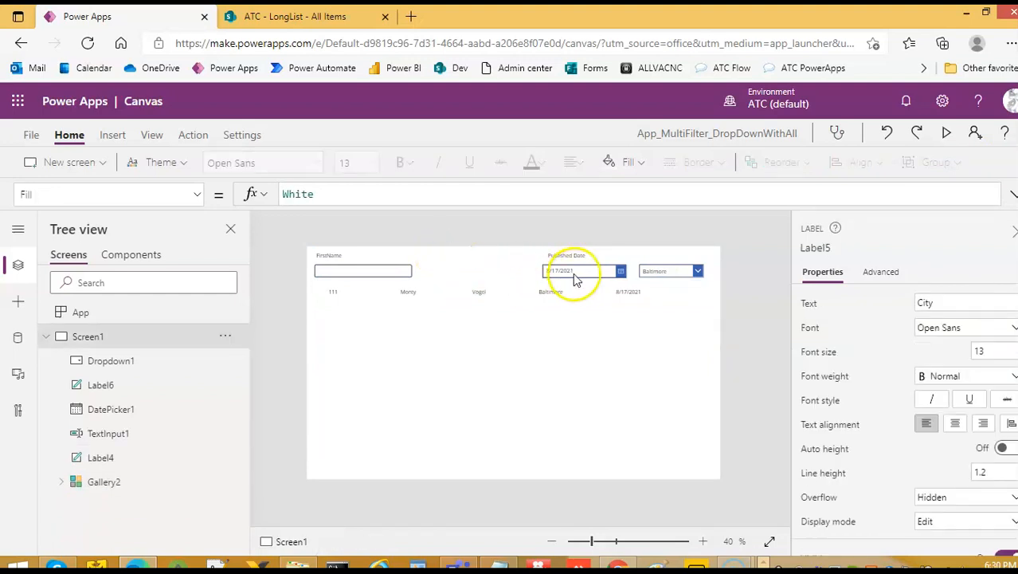
pyautogui.click(570, 271)
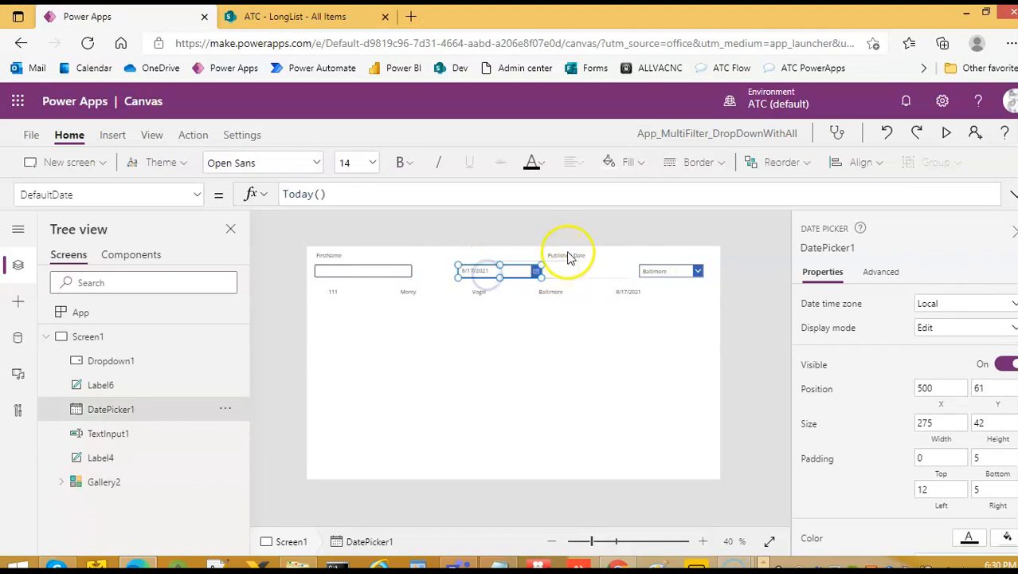
pyautogui.click(564, 255)
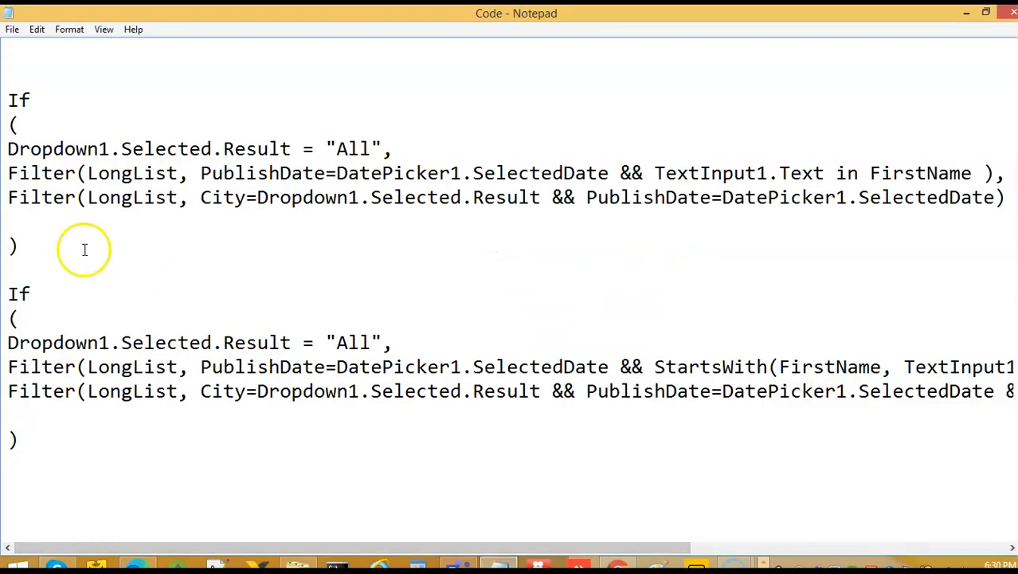
# Step: Add '&& TextInput1.Text in FirstName' from Notepad to the All branch's Filter in Gallery2 Items
pyautogui.moveTo(8, 98); pyautogui.dragTo(18, 247)
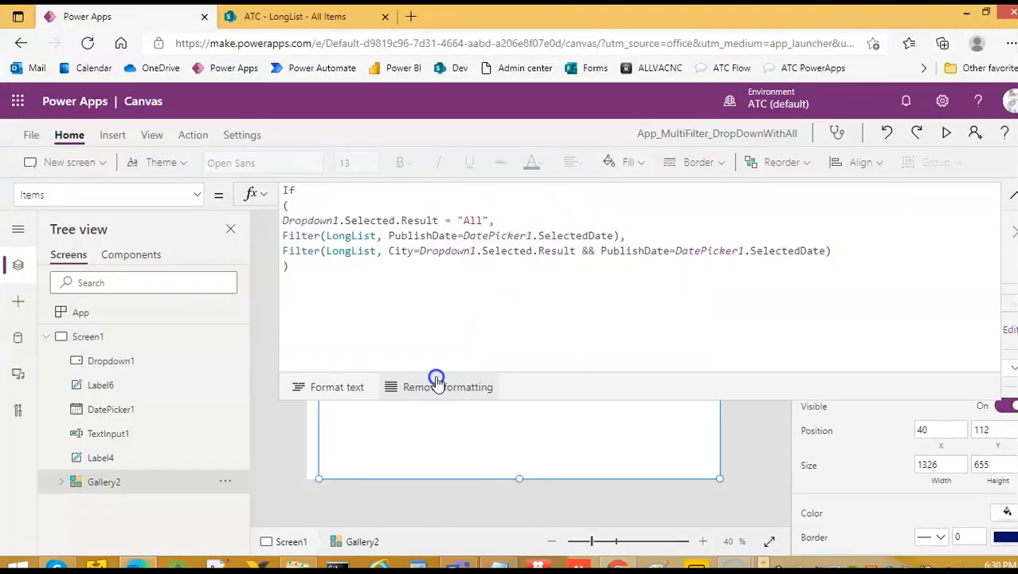
pyautogui.write('&& TextInput1.Text in FirstName')
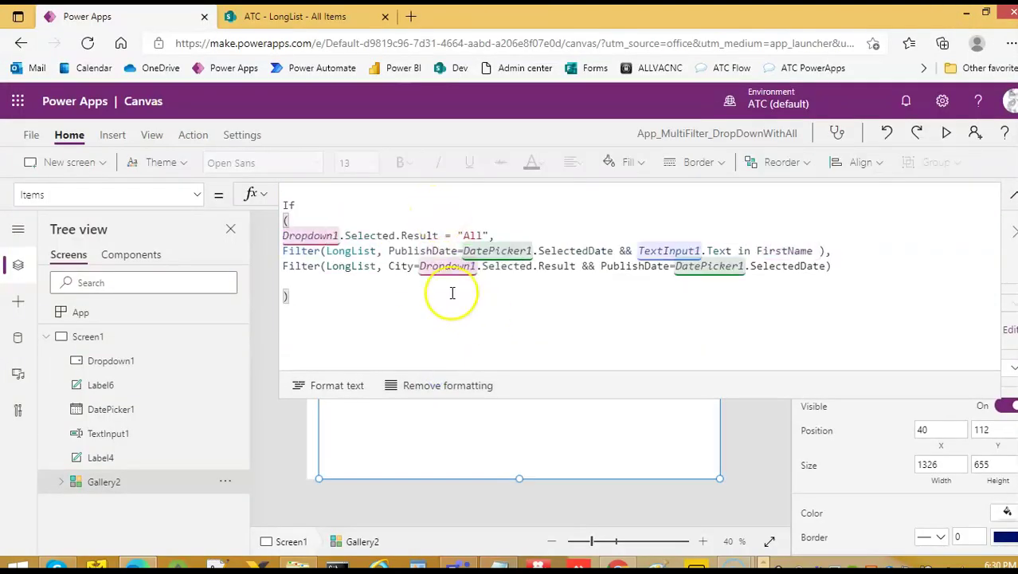
pyautogui.click(358, 250)
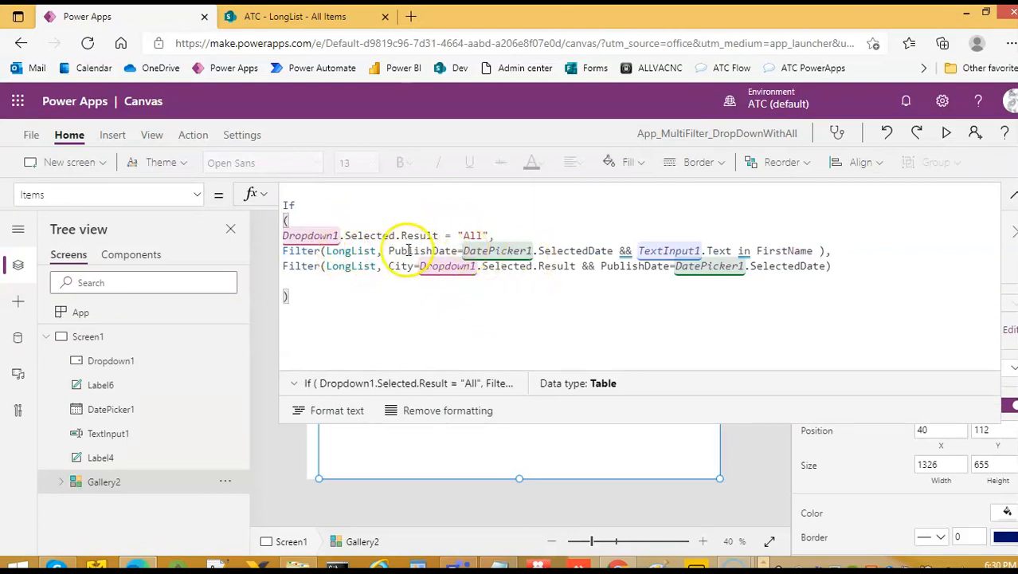
pyautogui.moveTo(758, 238)
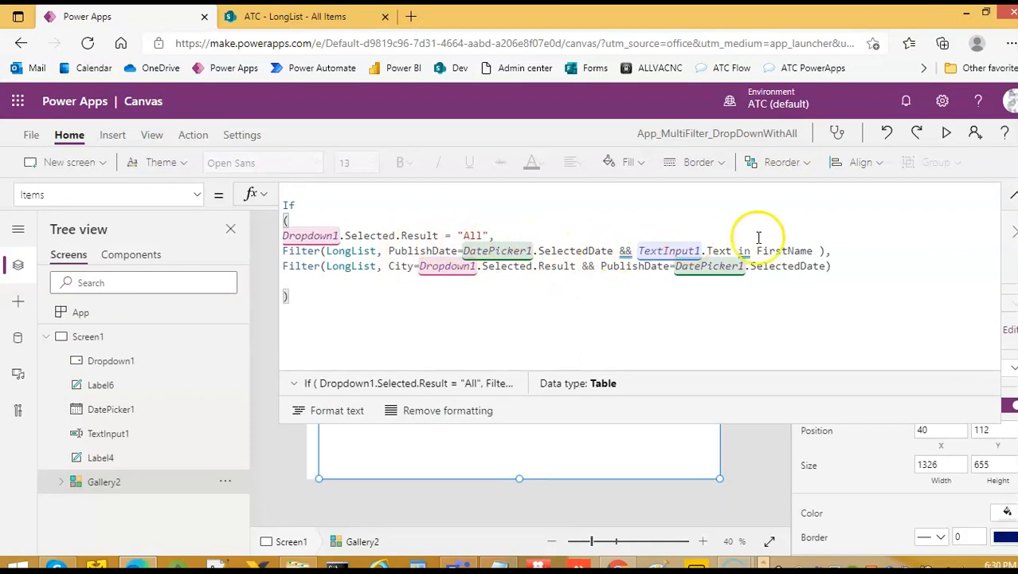
pyautogui.moveTo(734, 239)
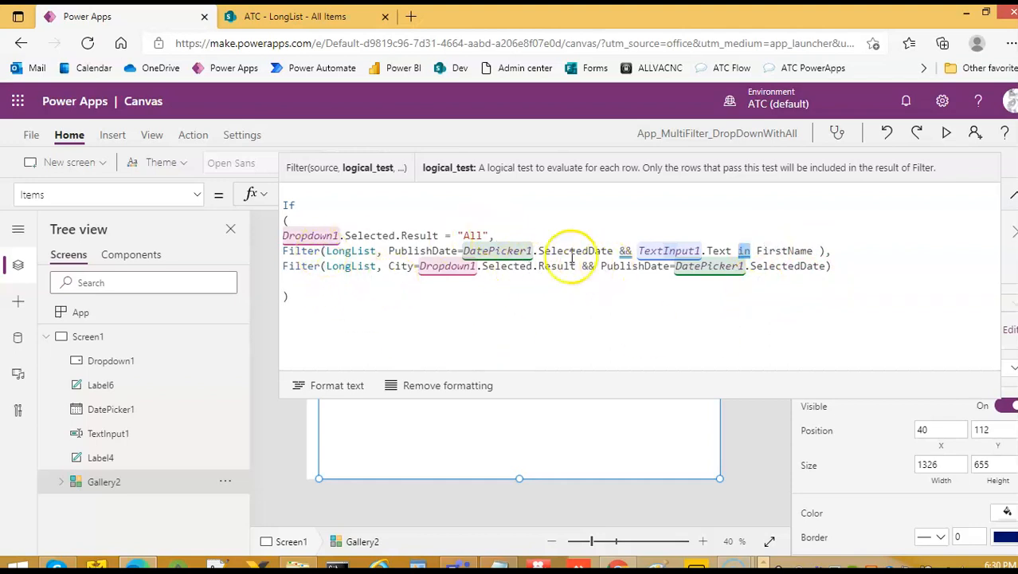
pyautogui.moveTo(452, 278)
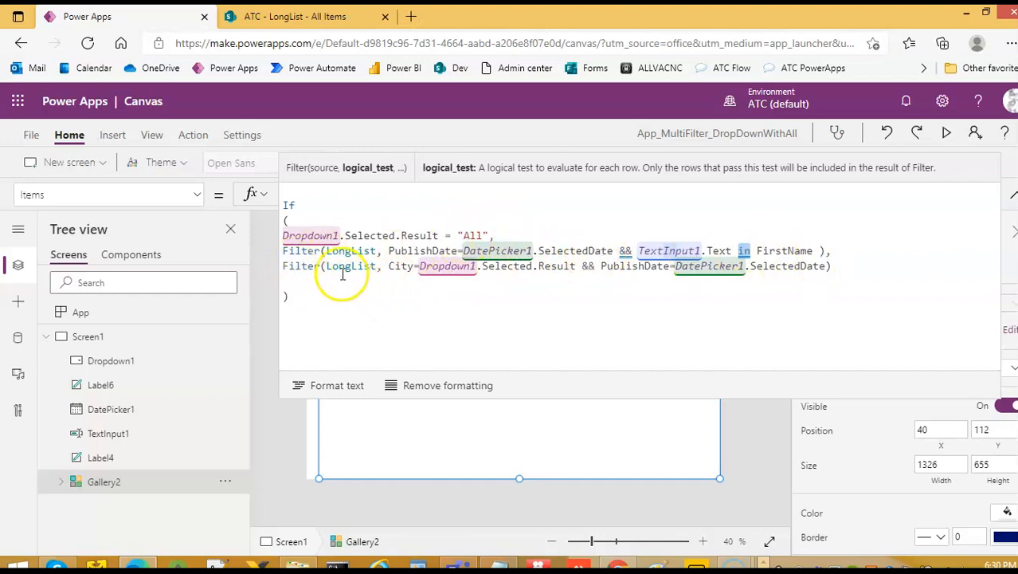
pyautogui.moveTo(447, 265)
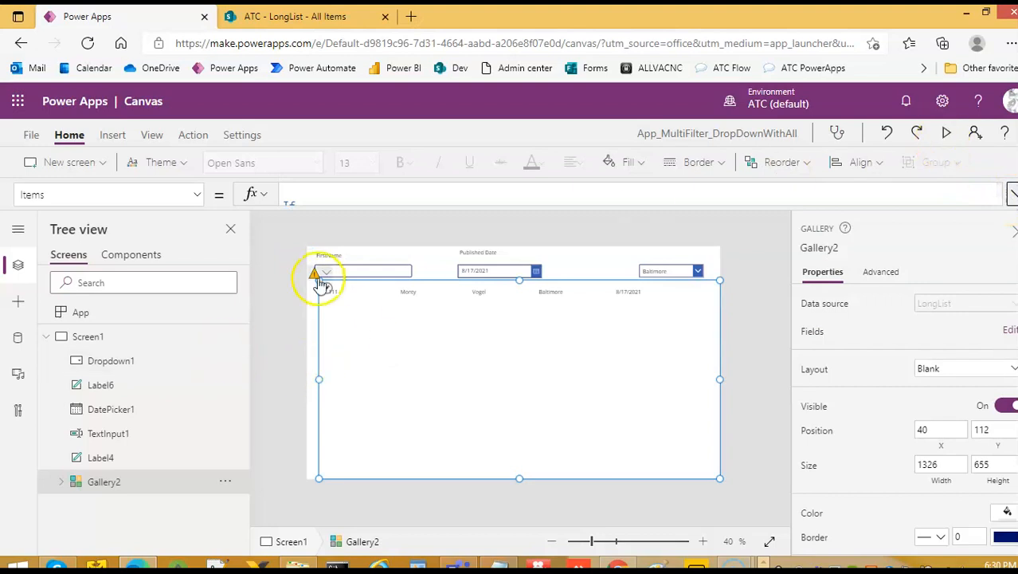
pyautogui.moveTo(950, 133)
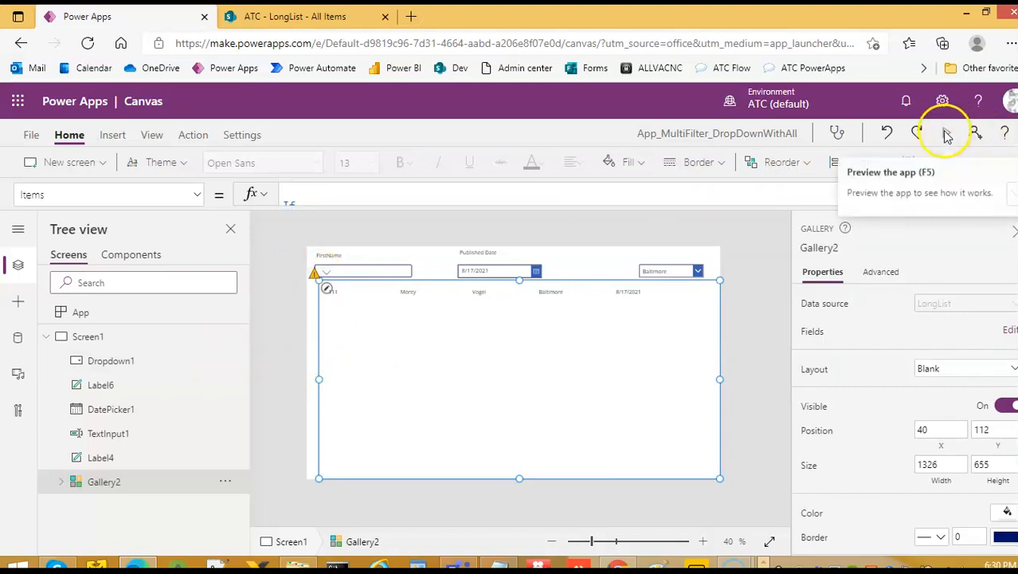
# Step: Preview the app with 8/18/2021 and first name Lester1 to test the FirstName filter
pyautogui.click(943, 134)
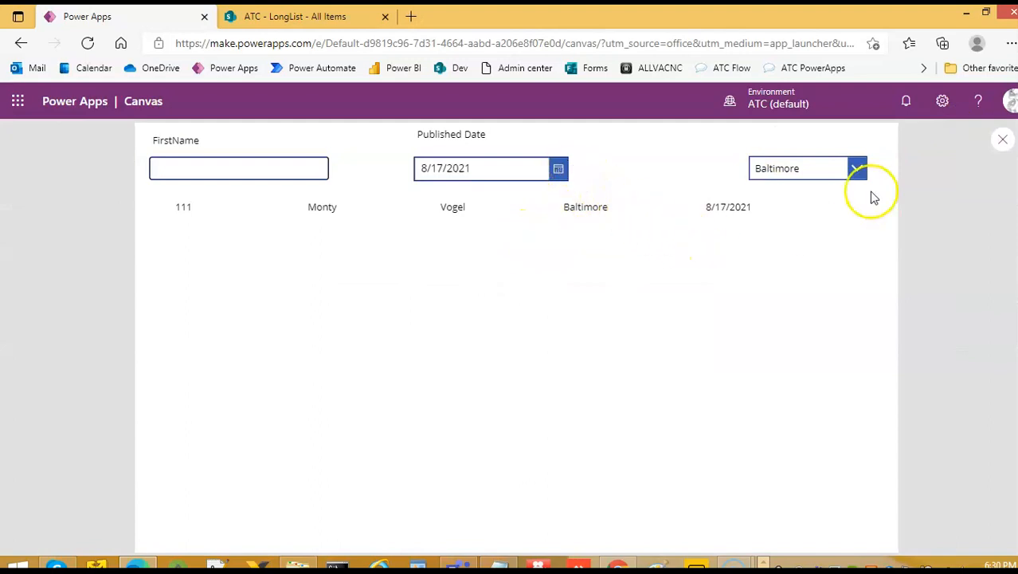
pyautogui.click(558, 169)
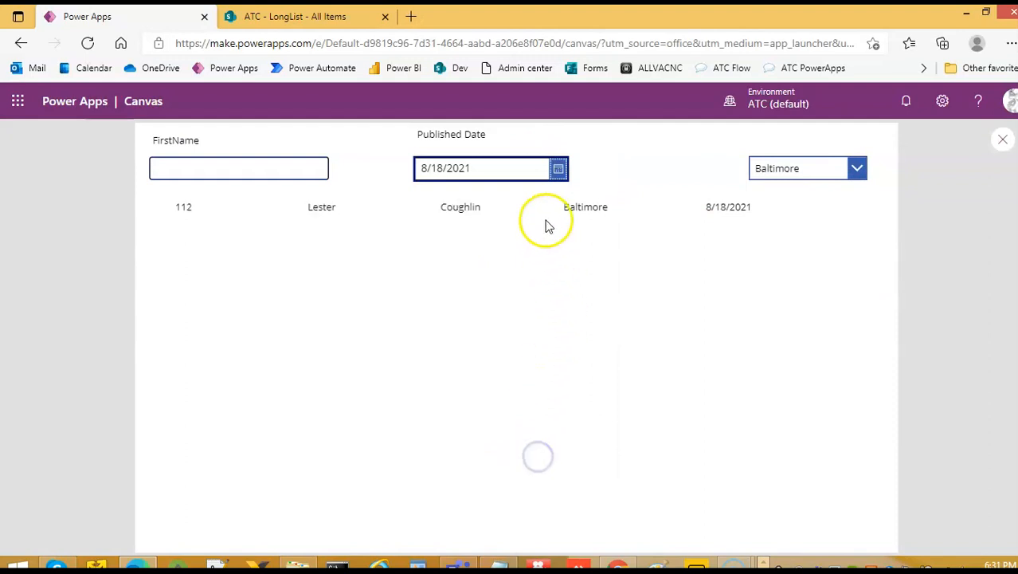
pyautogui.moveTo(573, 223)
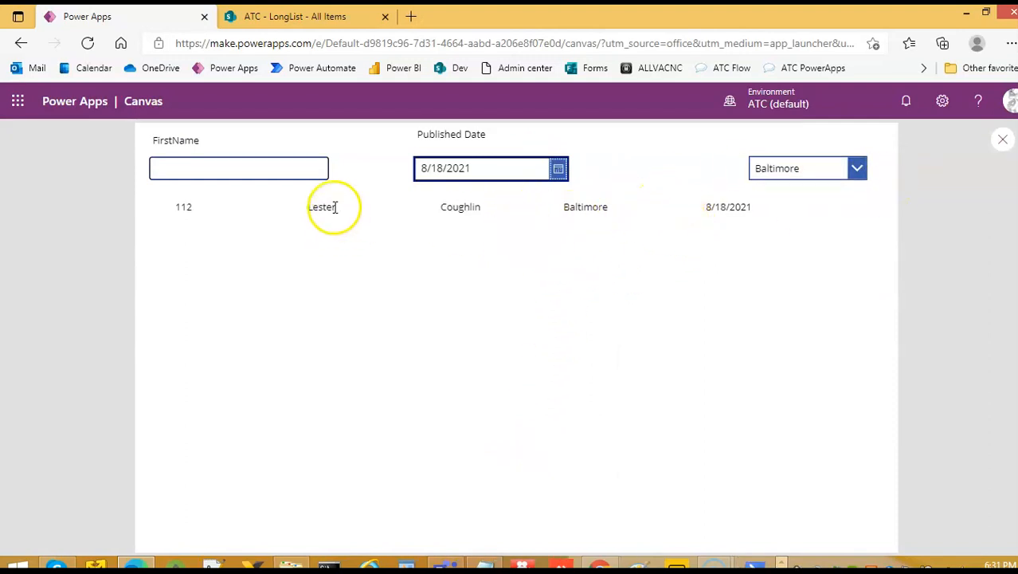
pyautogui.click(239, 168)
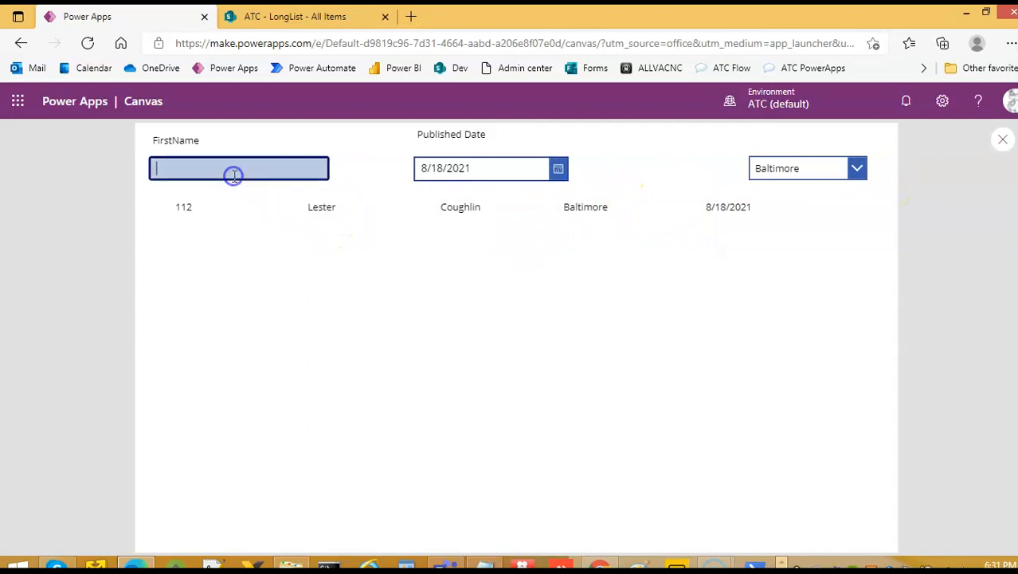
pyautogui.write('Lester1')
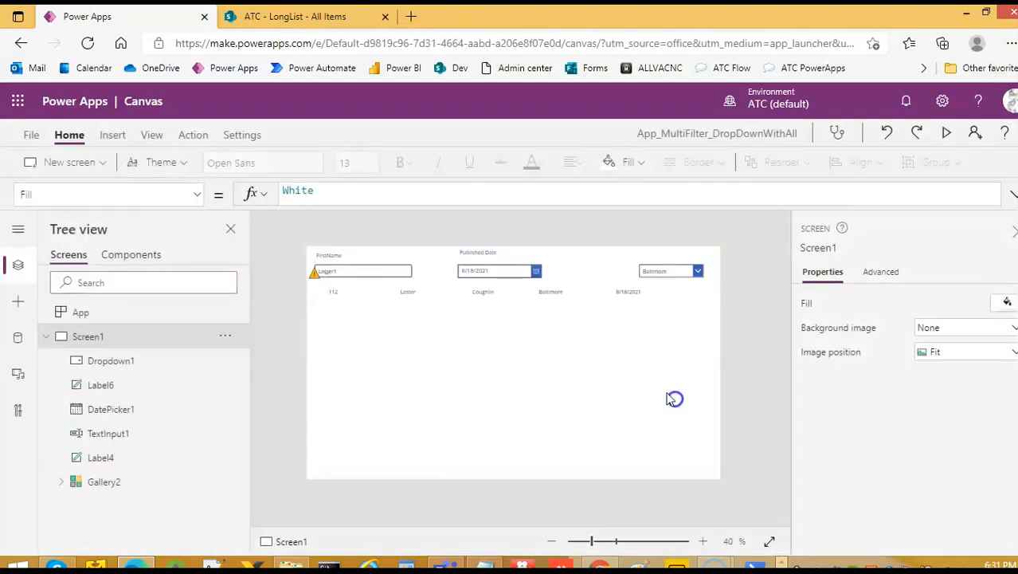
# Step: Copy the full If/Filter formula with StartsWith(FirstName, TextInput1.Text) from Notepad into Gallery2 Items
pyautogui.click(104, 481)
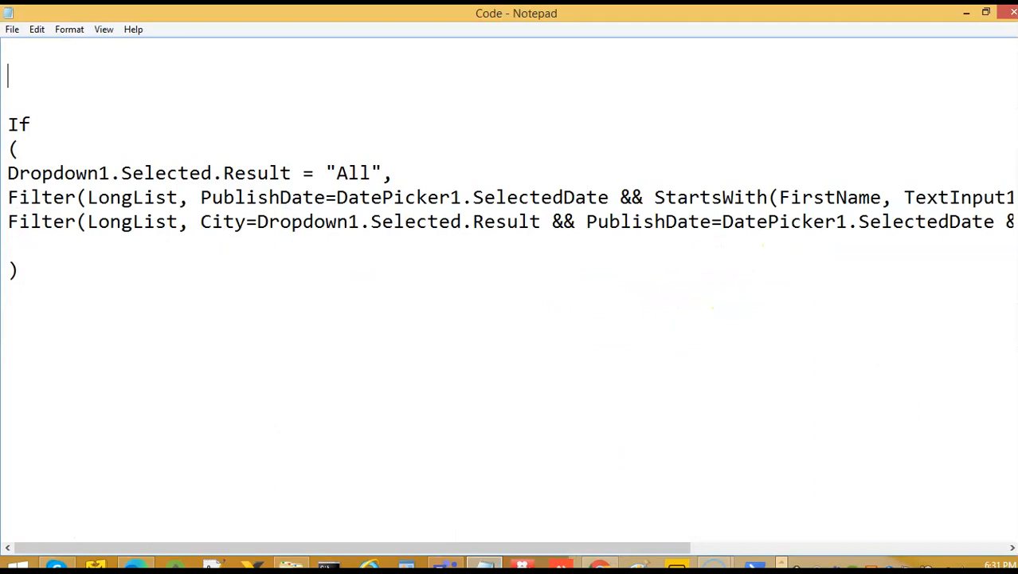
pyautogui.press('ctrl+a')
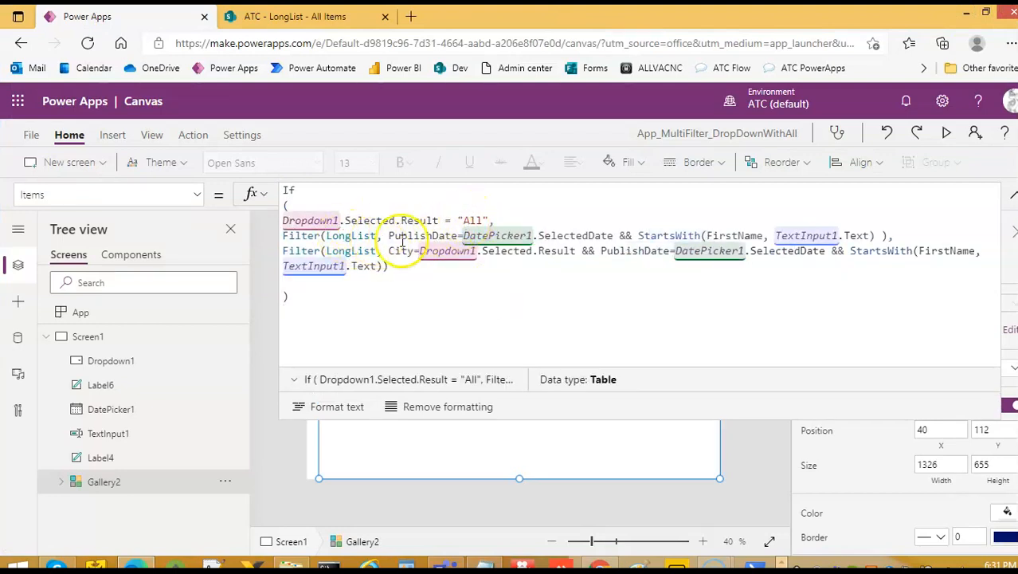
pyautogui.moveTo(761, 234)
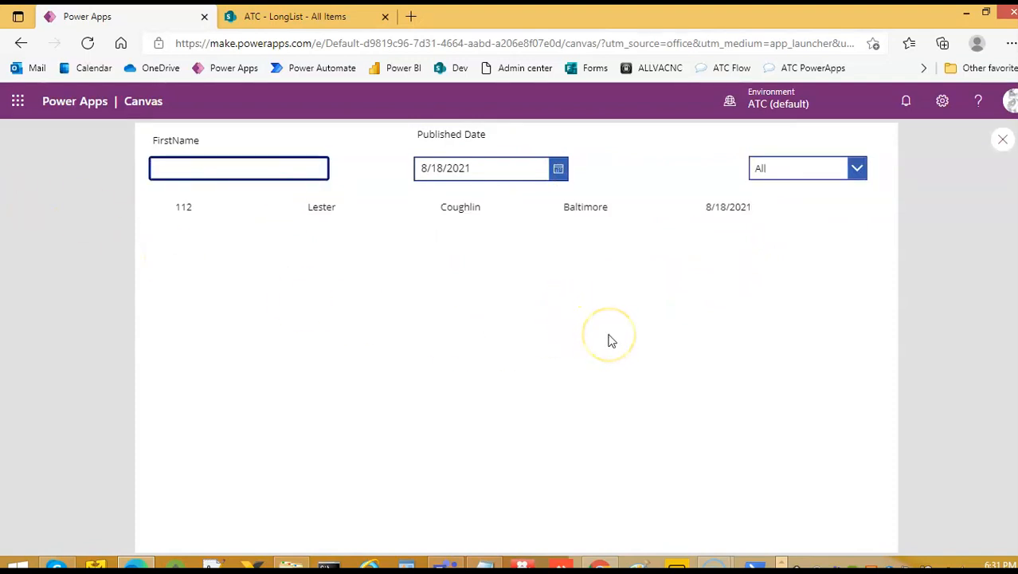
# Step: In preview, switch the city between Syracuse and Baltimore and filter by first name Lester
pyautogui.doubleClick(726, 207)
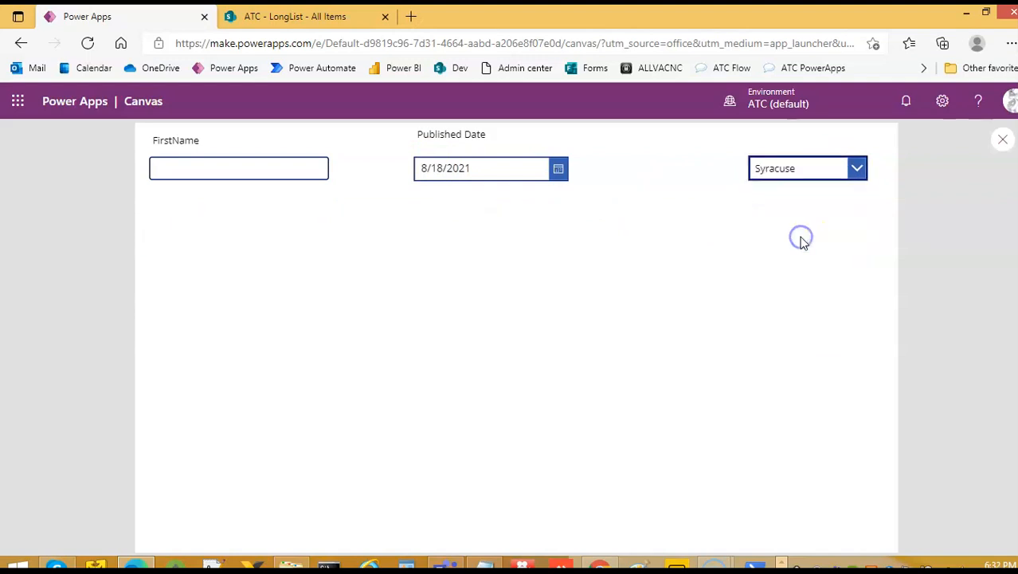
pyautogui.click(857, 169)
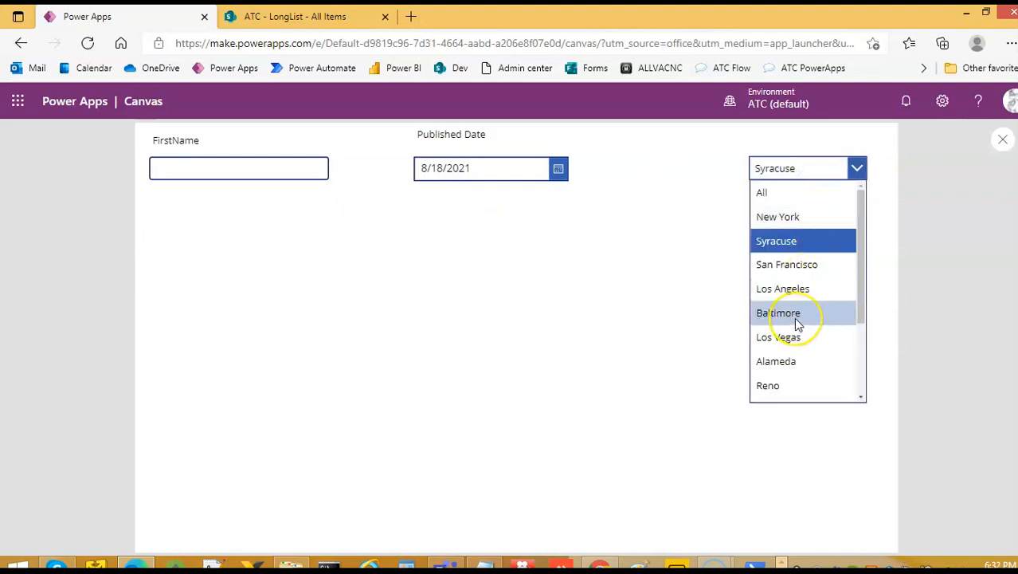
pyautogui.click(778, 312)
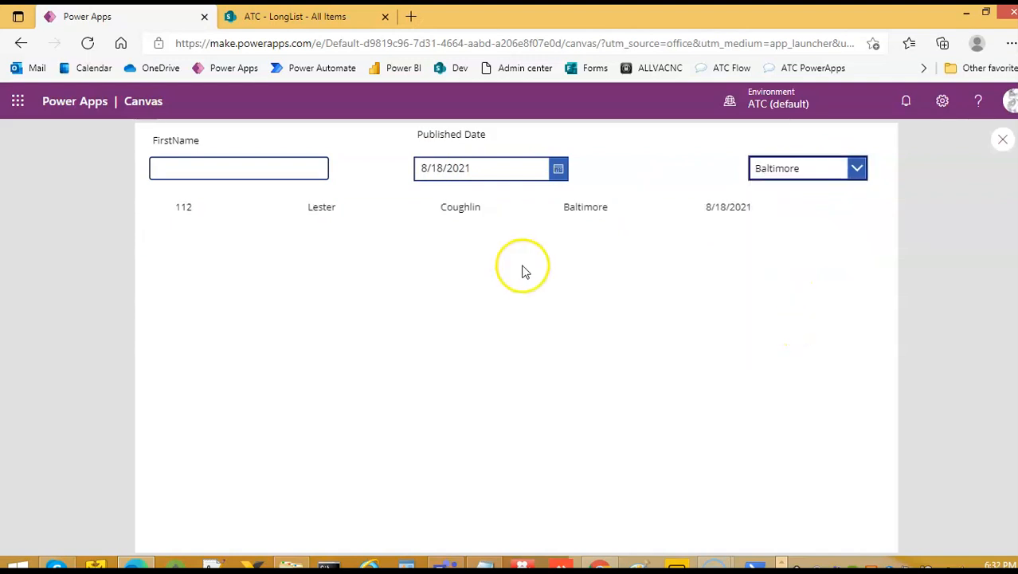
pyautogui.doubleClick(322, 207)
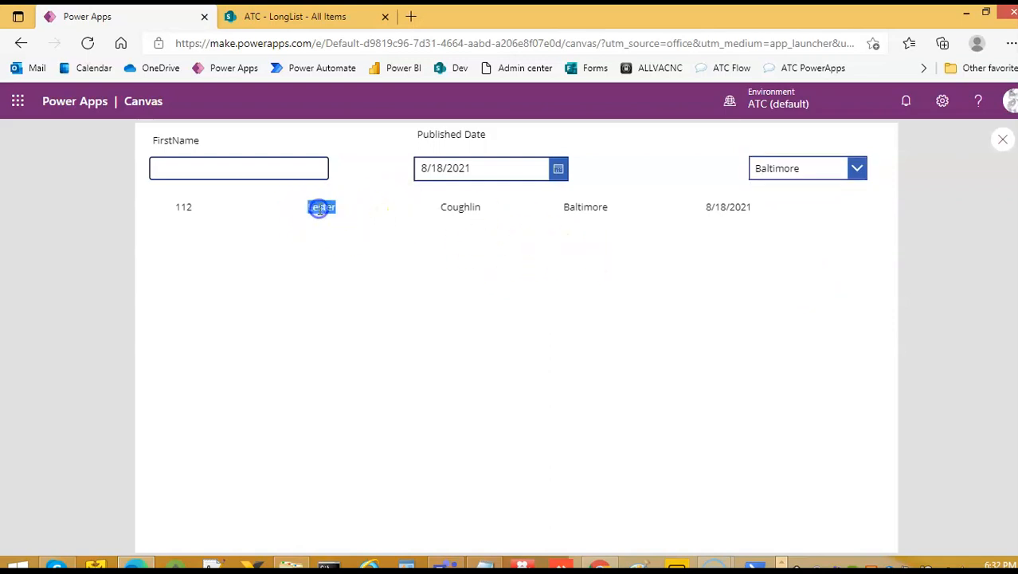
pyautogui.write('Lester2')
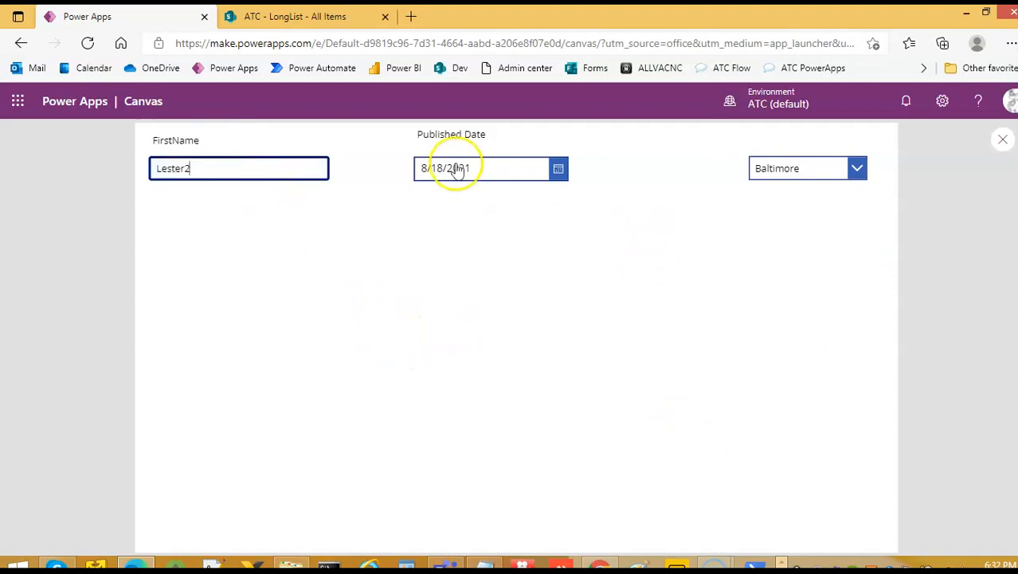
pyautogui.click(857, 169)
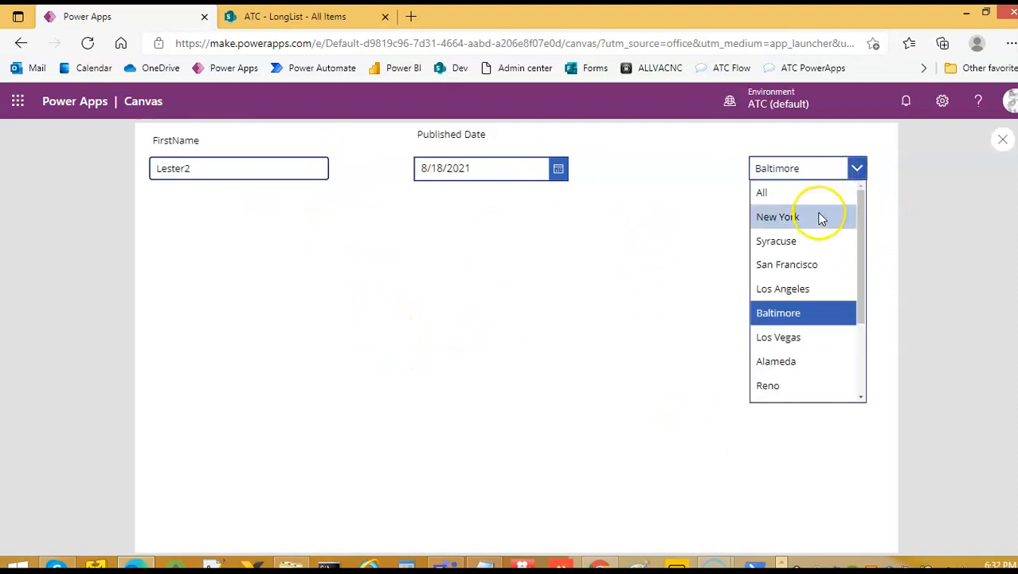
pyautogui.moveTo(784, 195)
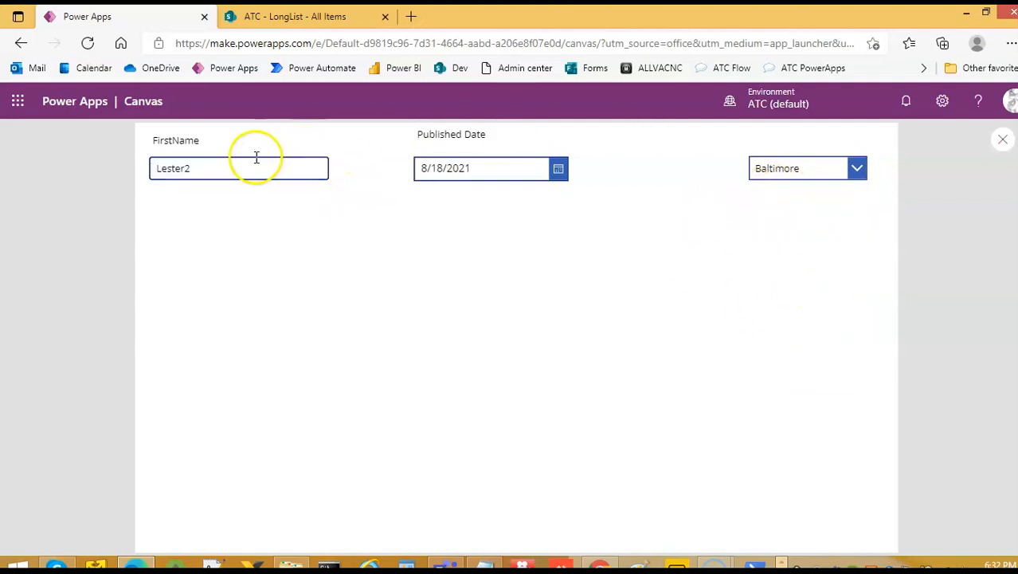
pyautogui.moveTo(1003, 141)
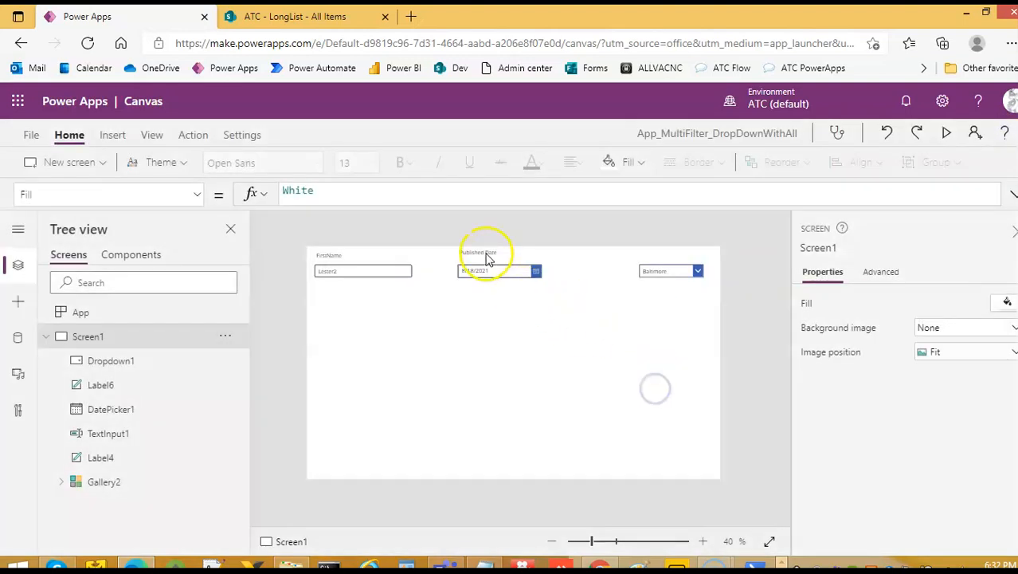
# Step: Place a label reading City above Dropdown1 and start a new preview
pyautogui.click(481, 252)
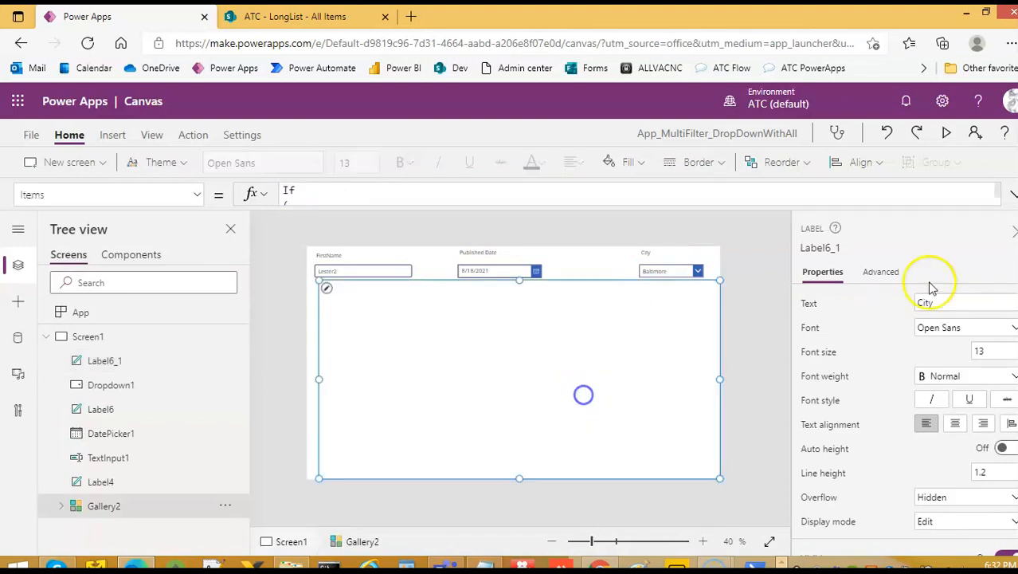
pyautogui.click(952, 132)
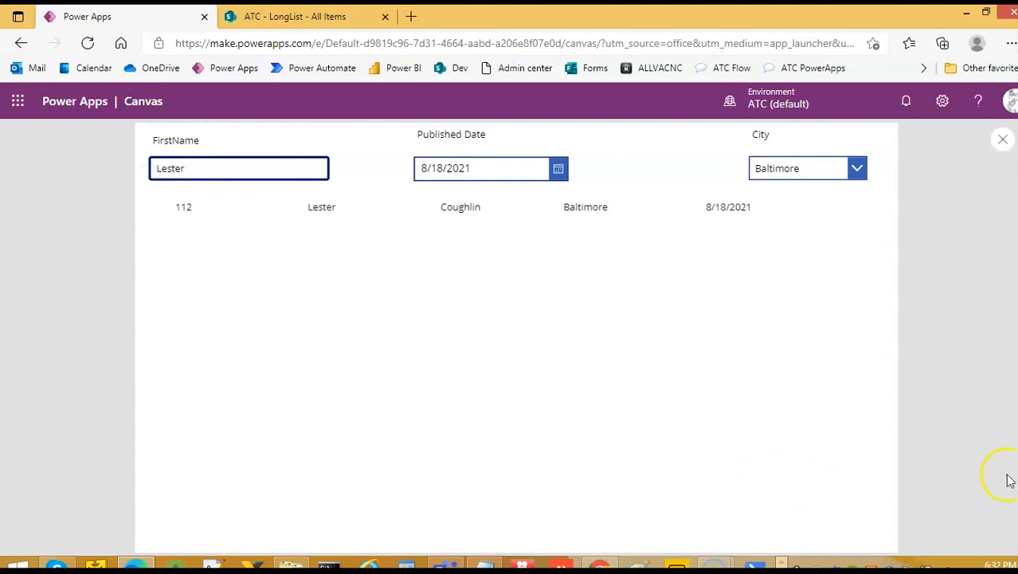
# Step: Set the published date picker back two months to May 1, 2021
pyautogui.click(558, 169)
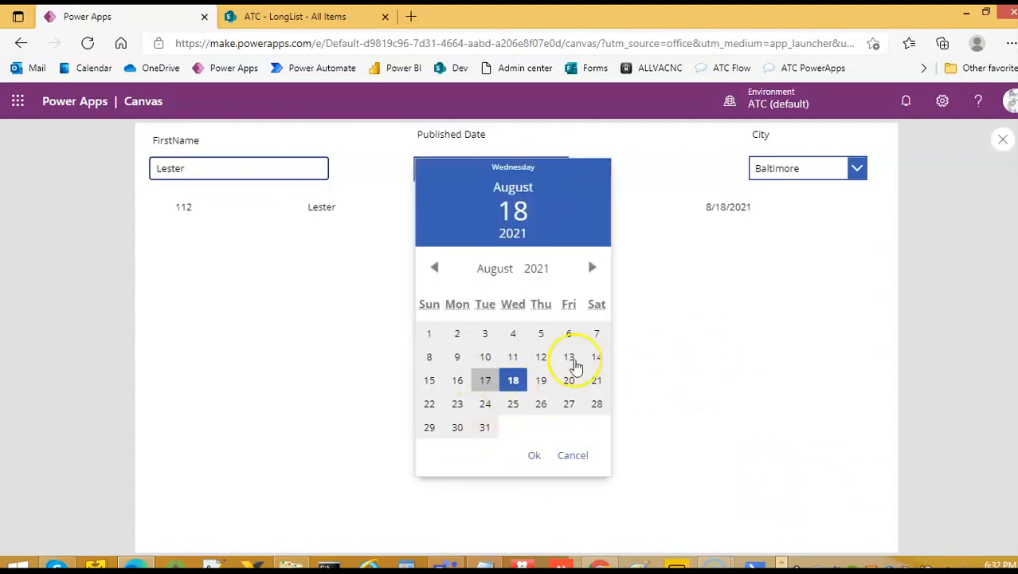
pyautogui.click(435, 268)
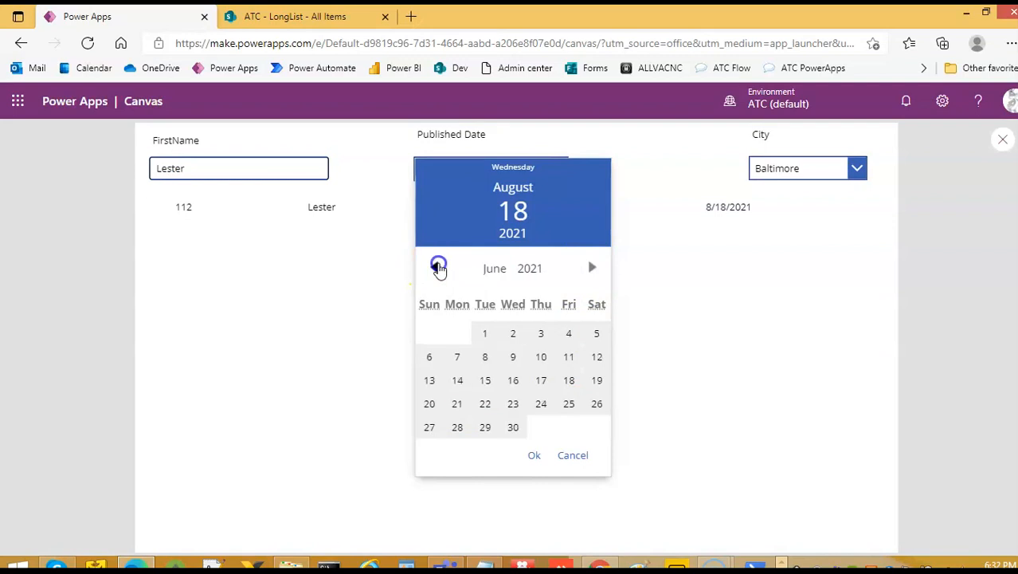
pyautogui.click(438, 267)
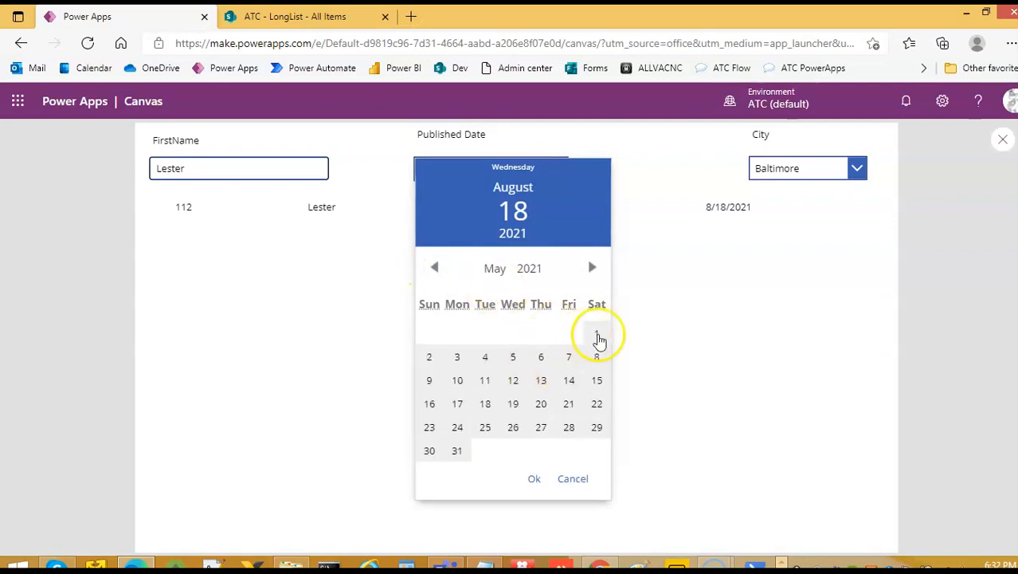
pyautogui.click(595, 333)
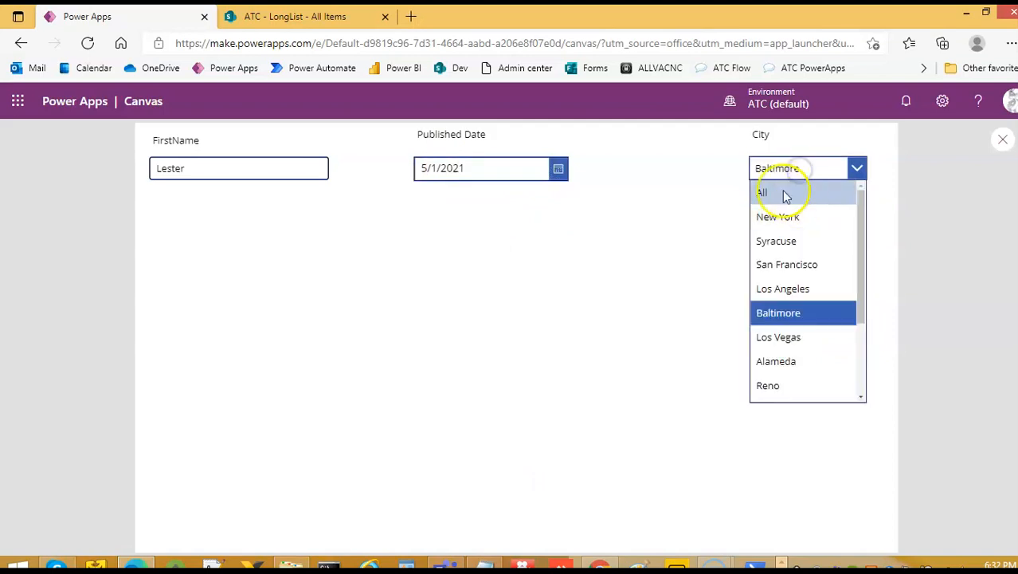
pyautogui.click(761, 191)
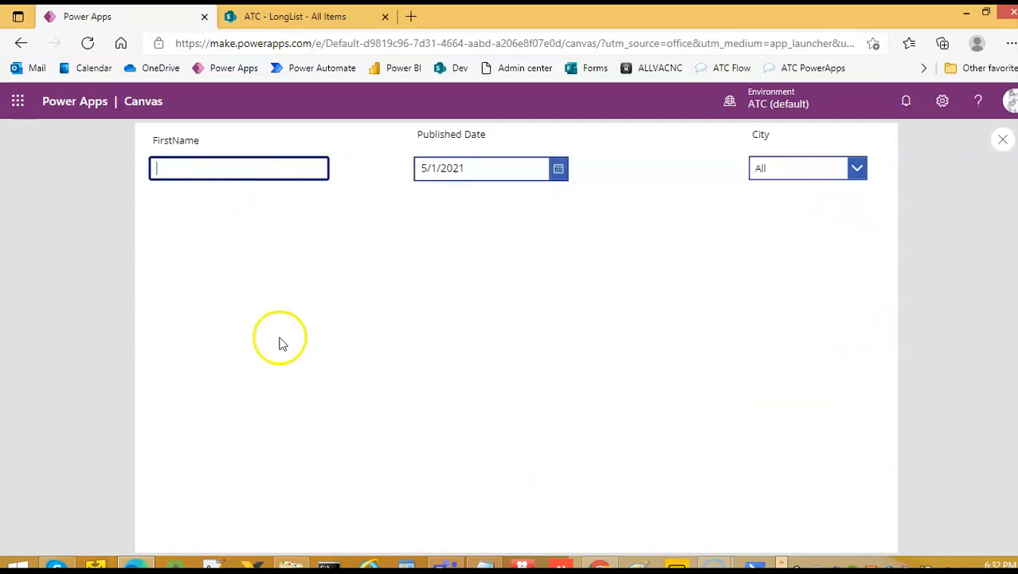
pyautogui.click(806, 169)
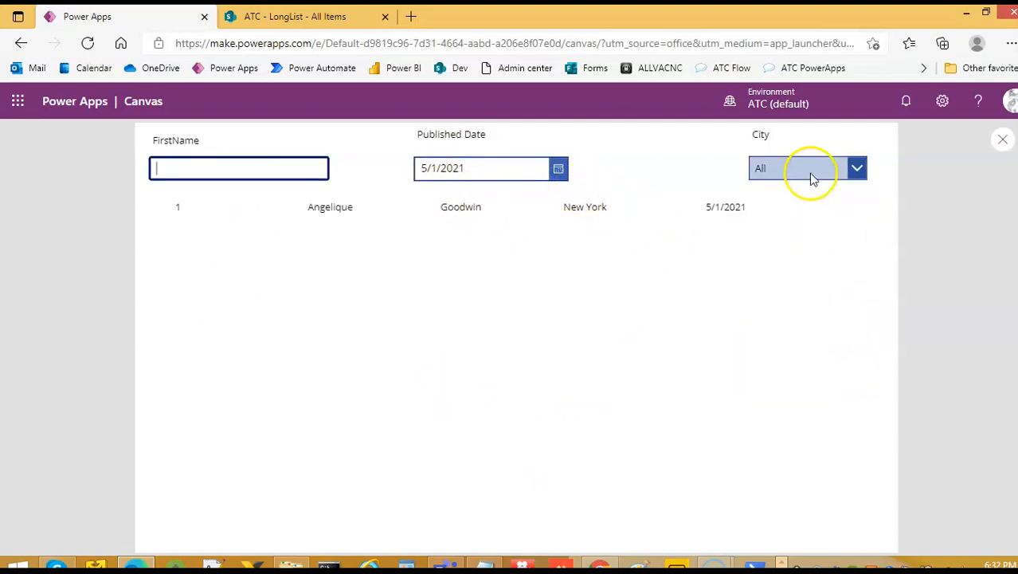
pyautogui.click(809, 169)
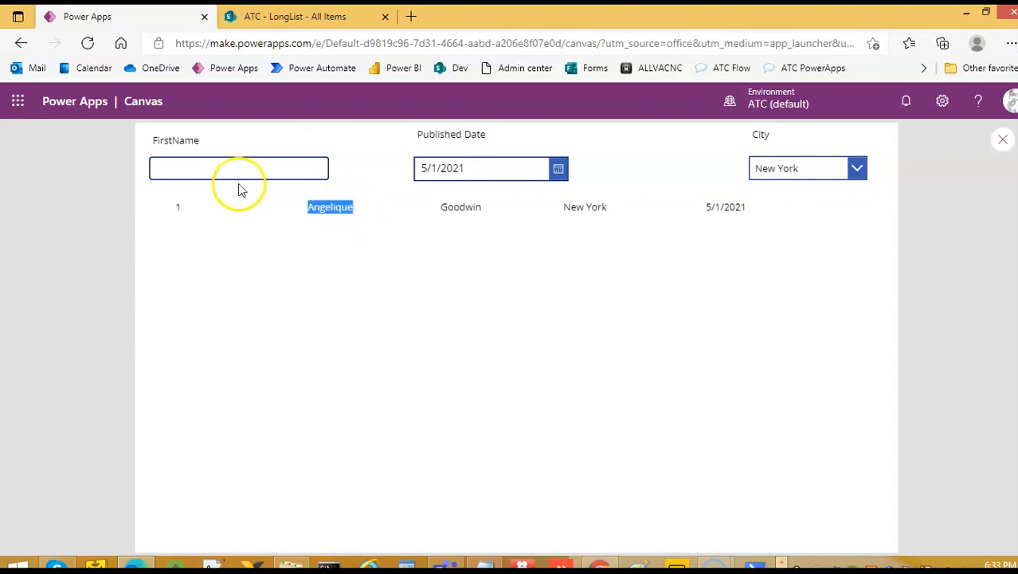
pyautogui.write('Angeliqu')
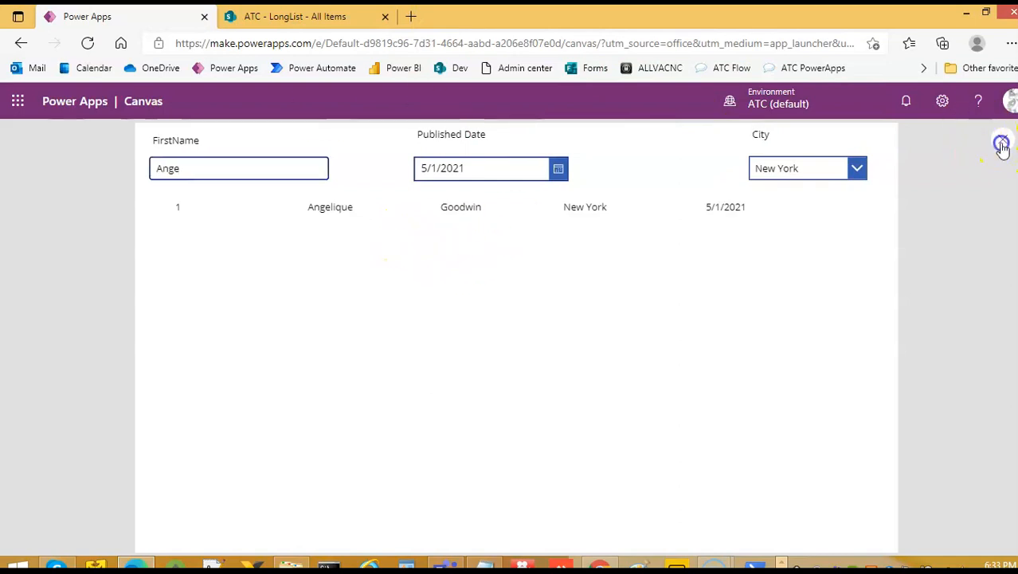
pyautogui.click(1000, 143)
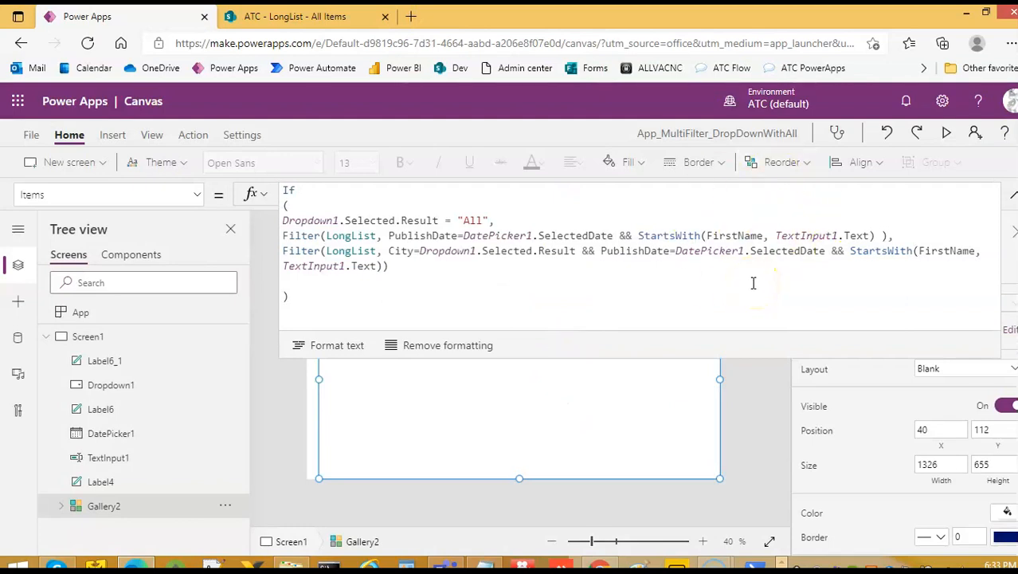
pyautogui.moveTo(985, 209)
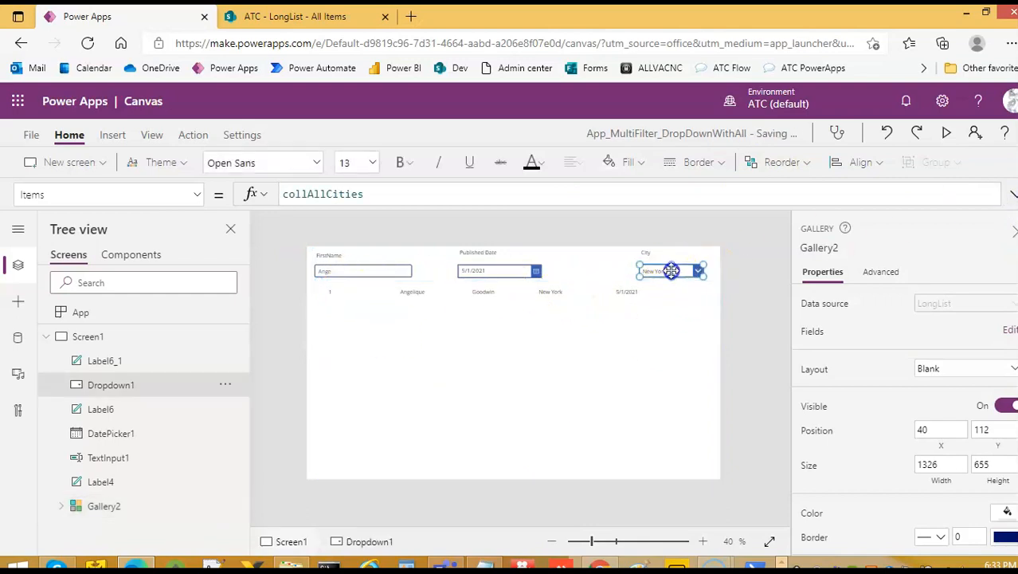
pyautogui.click(671, 271)
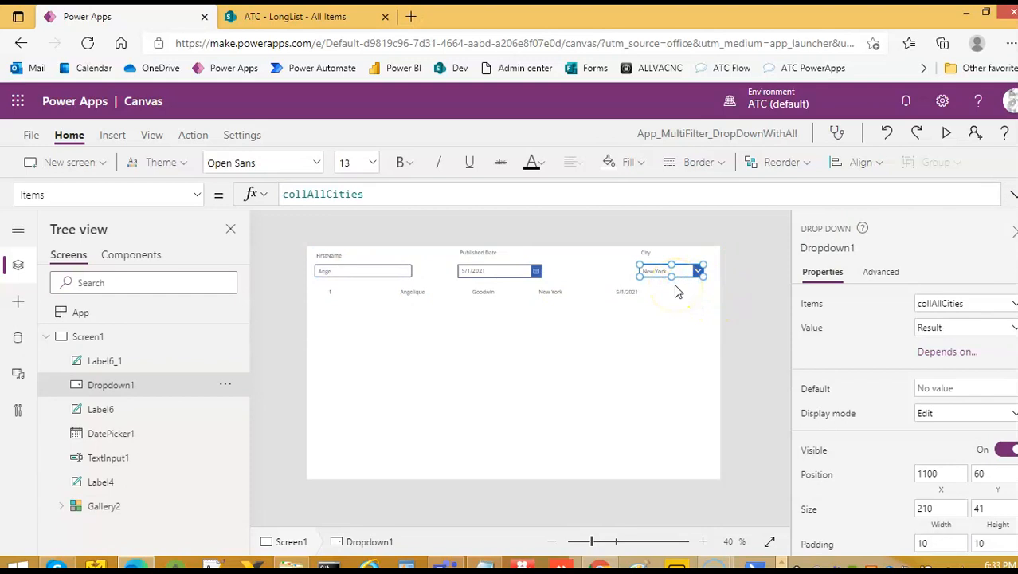